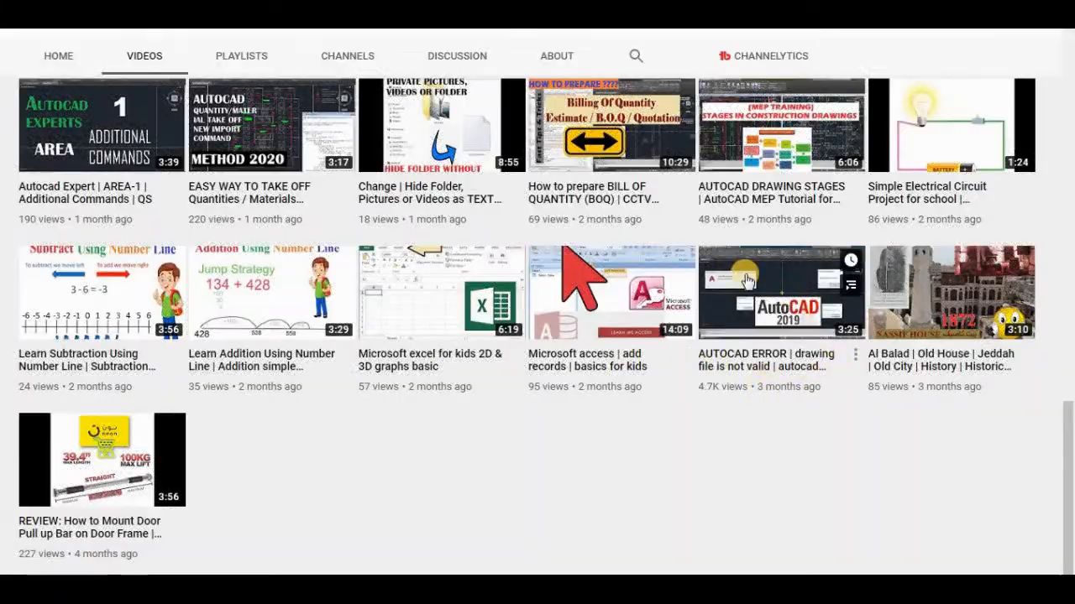
mouse_move(873, 441)
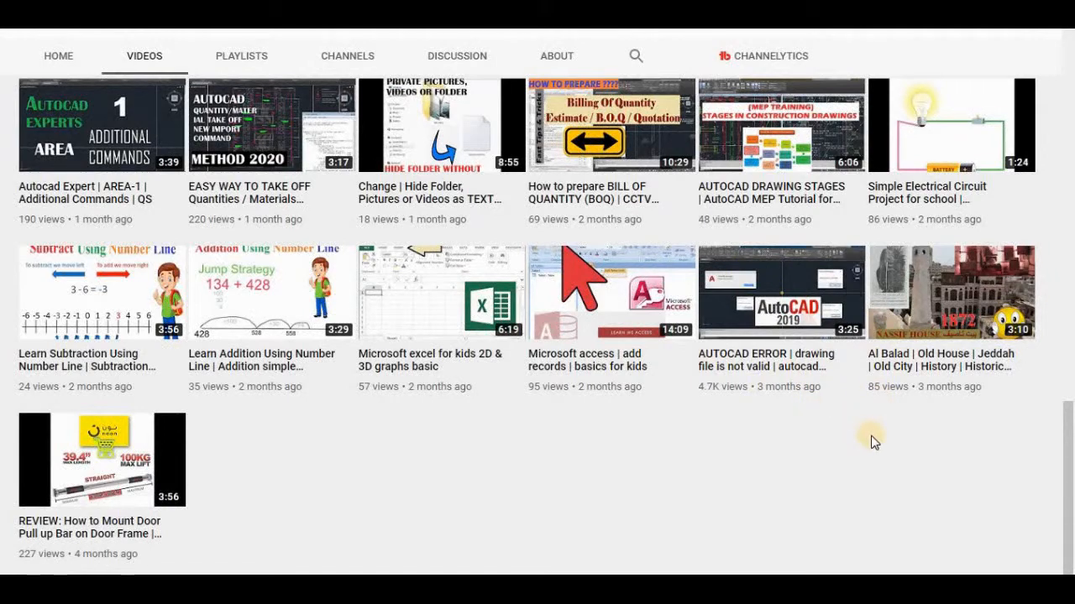
Bring up the AutoCAD 1st & 2nd floor shops drawing and inspect the supply air duct runs.
scroll("up", 3)
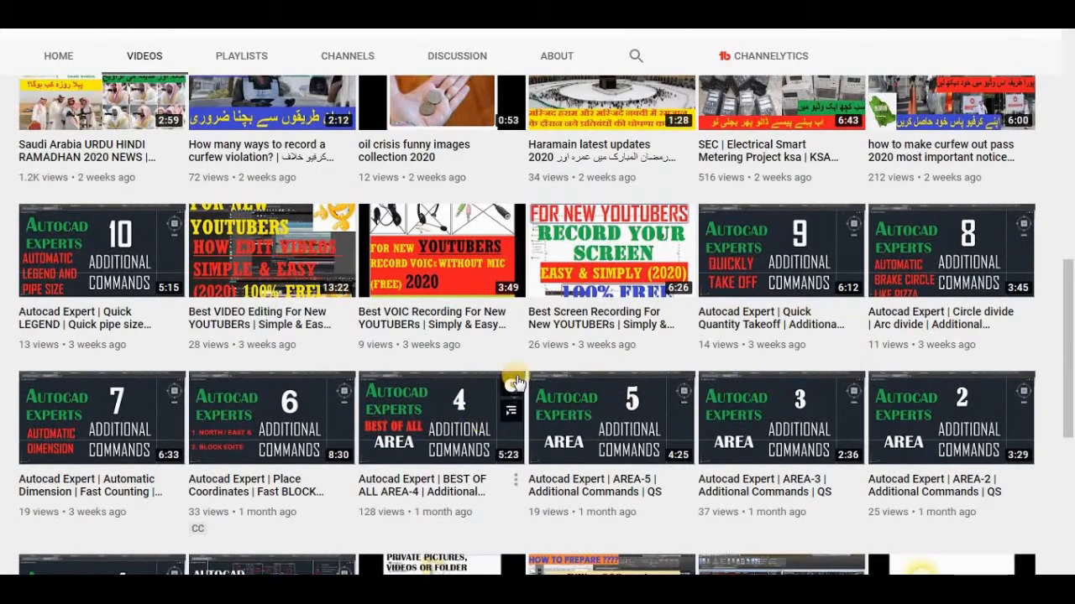
scroll("up", 3)
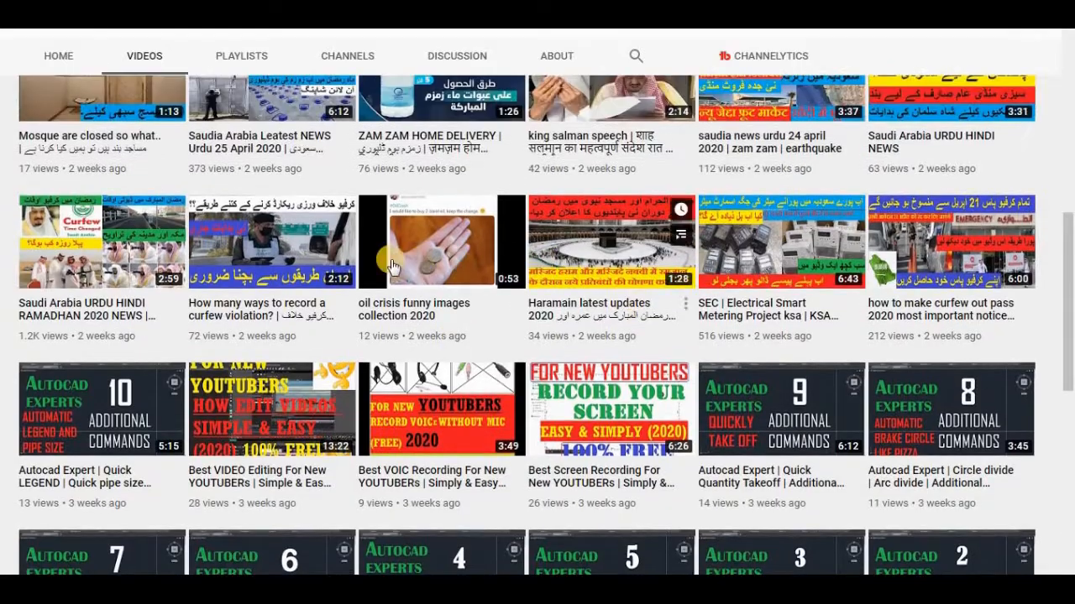
scroll("up", 3)
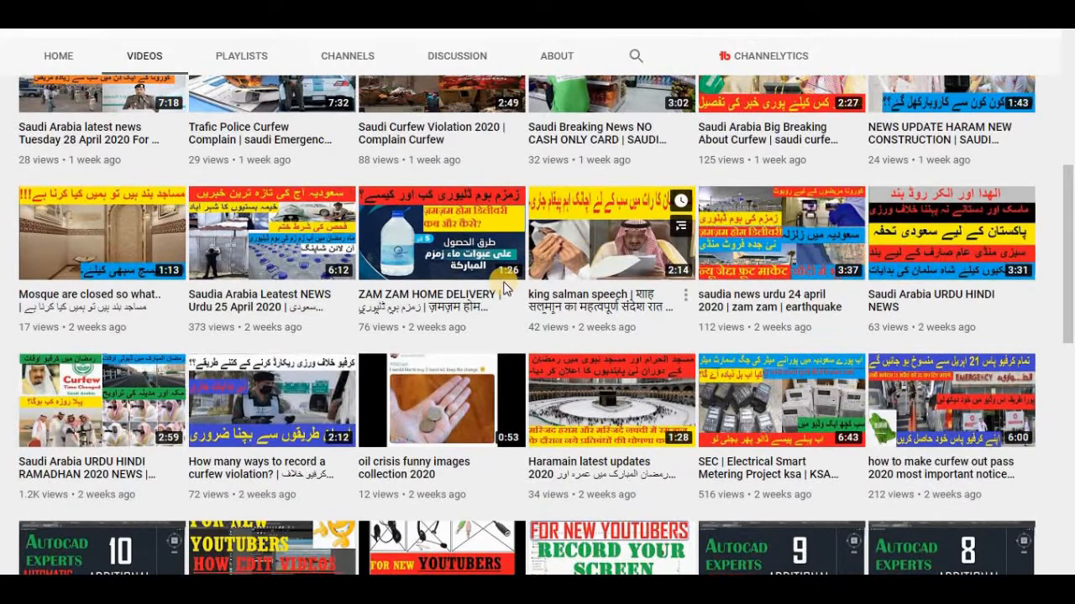
scroll("up", 3)
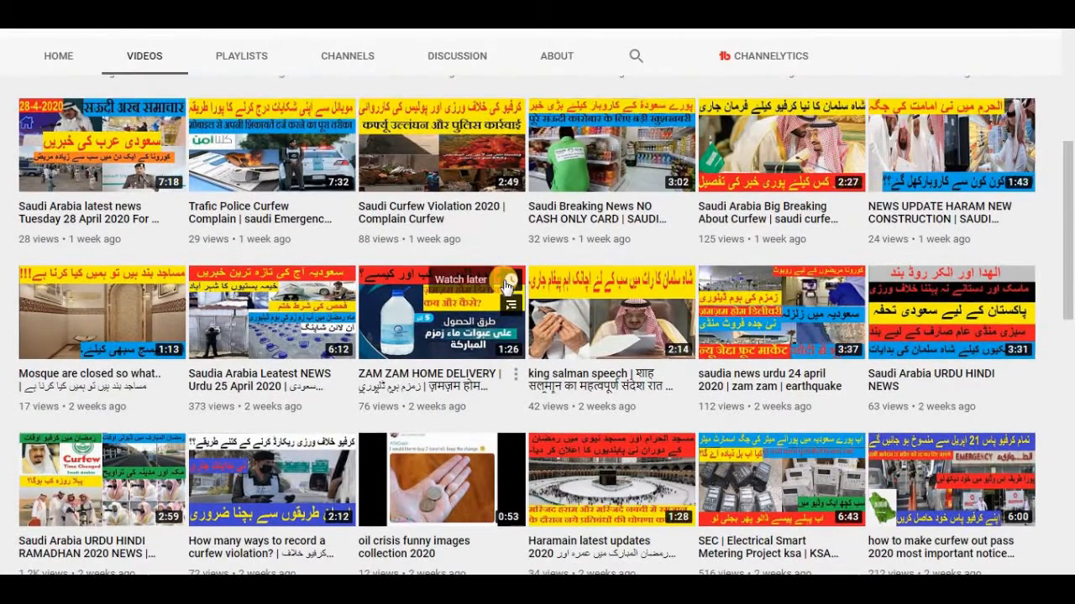
scroll("up", 3)
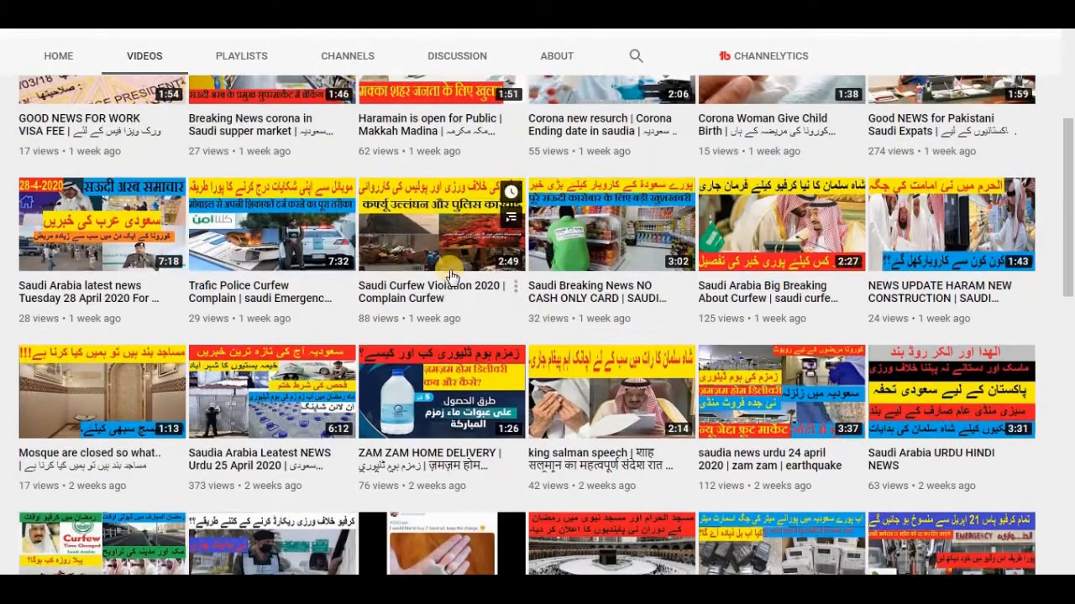
scroll("up", 3)
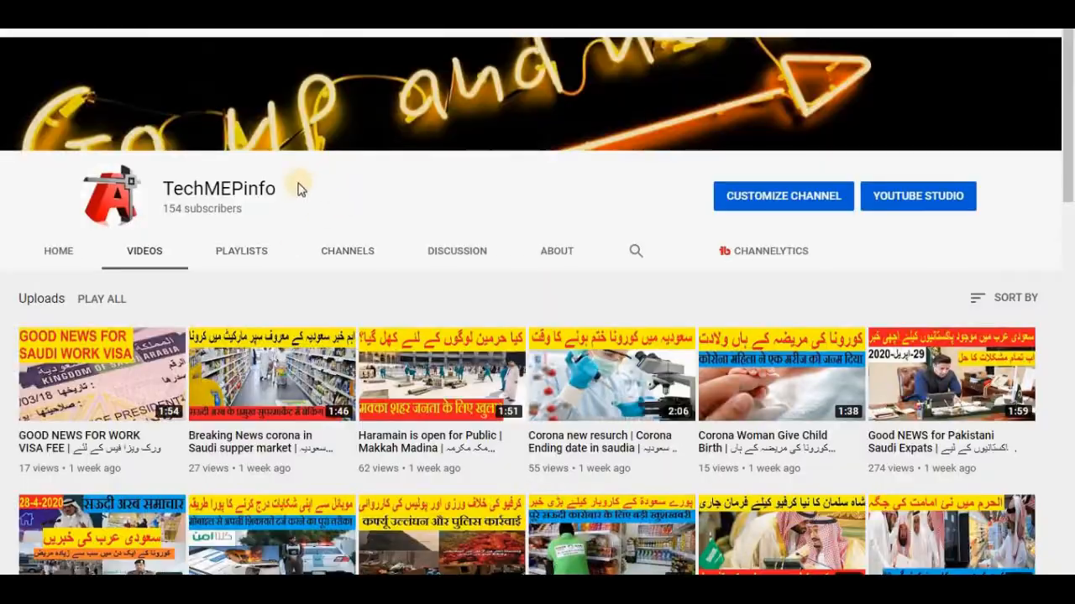
double_click(197, 188)
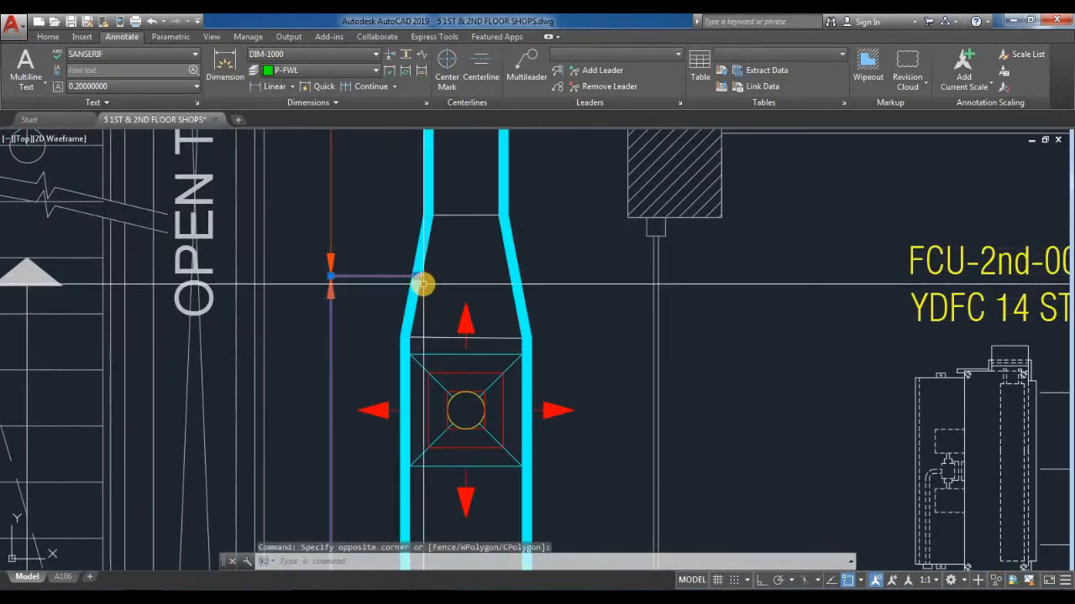
mouse_move(418, 276)
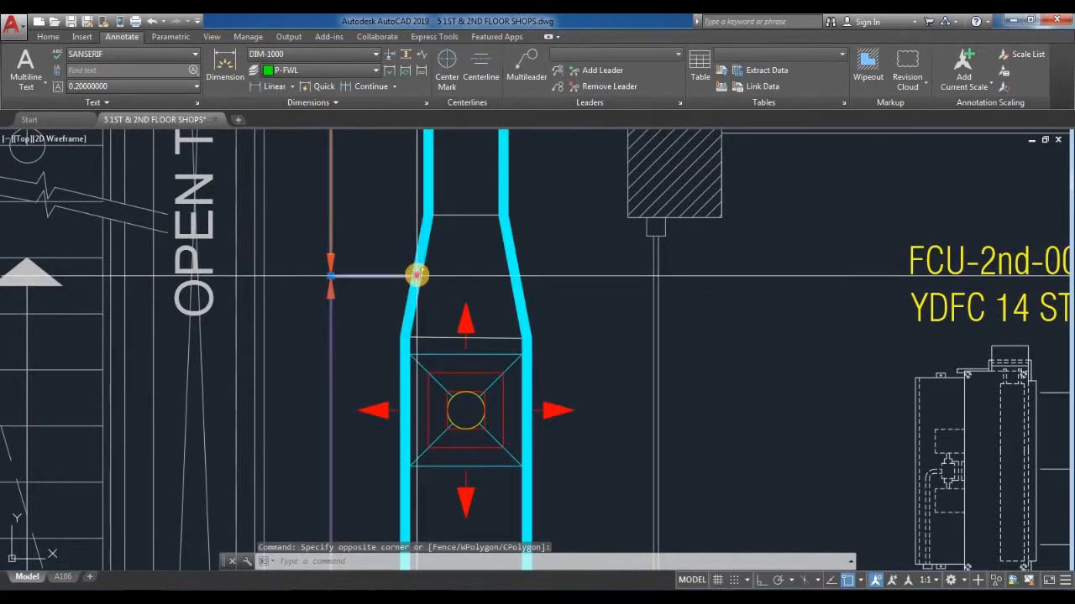
left_click(415, 275)
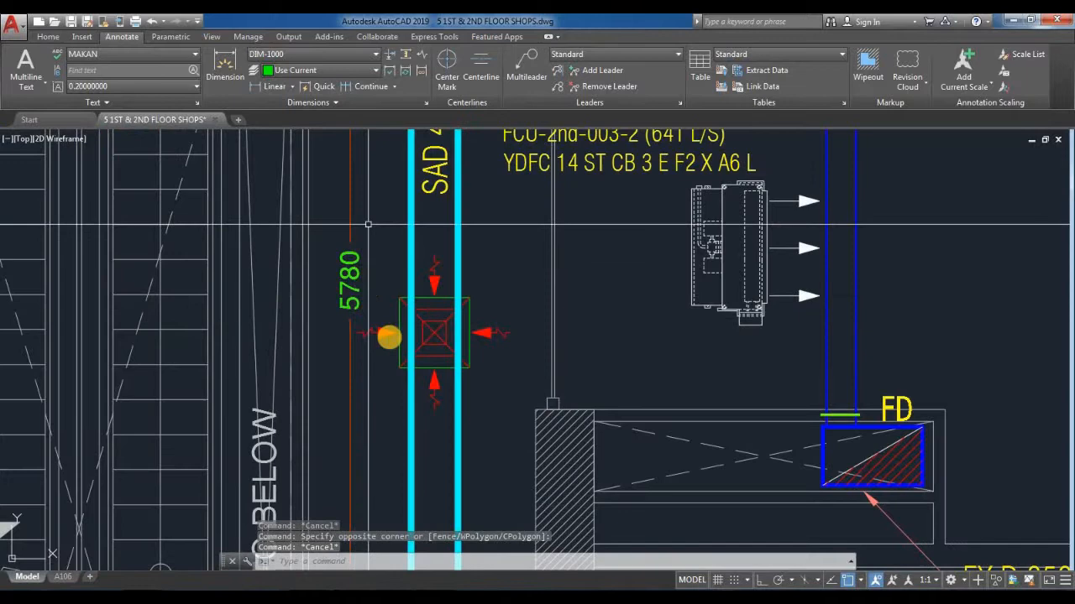
scroll("down", 3)
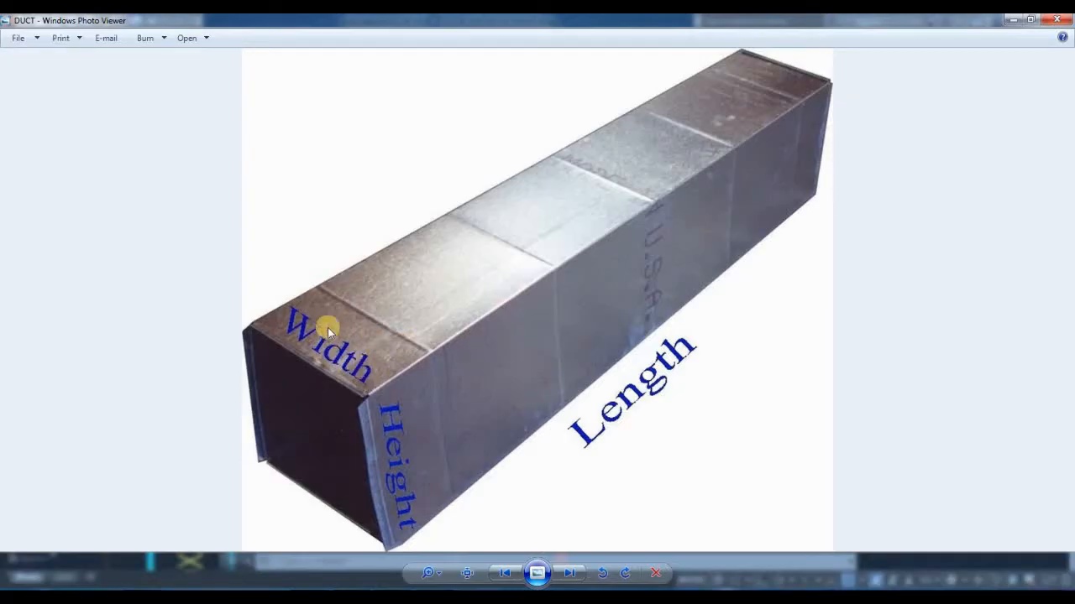
mouse_move(399, 421)
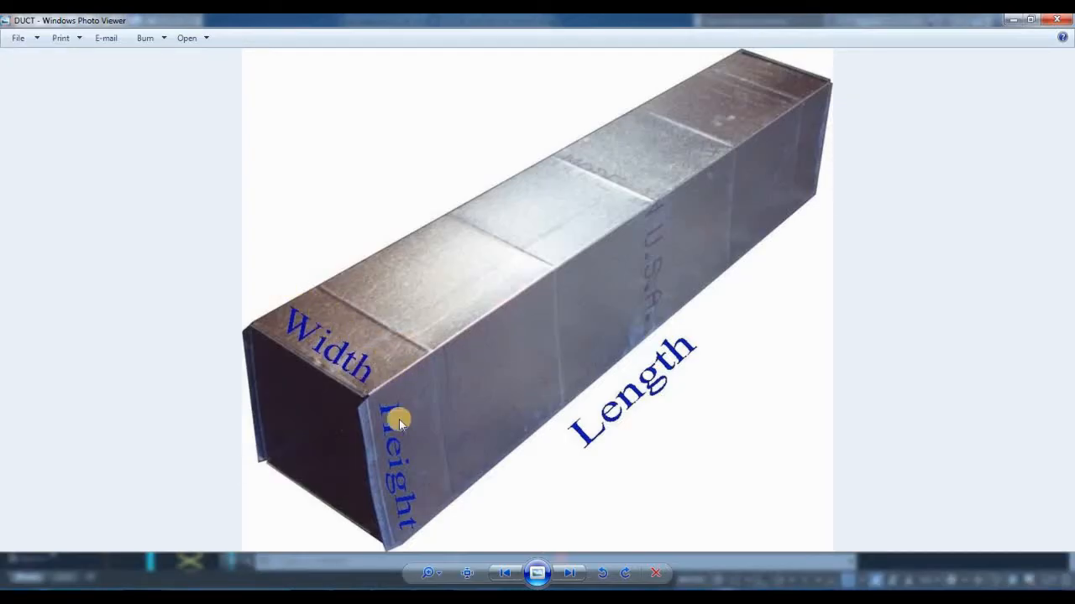
mouse_move(575, 390)
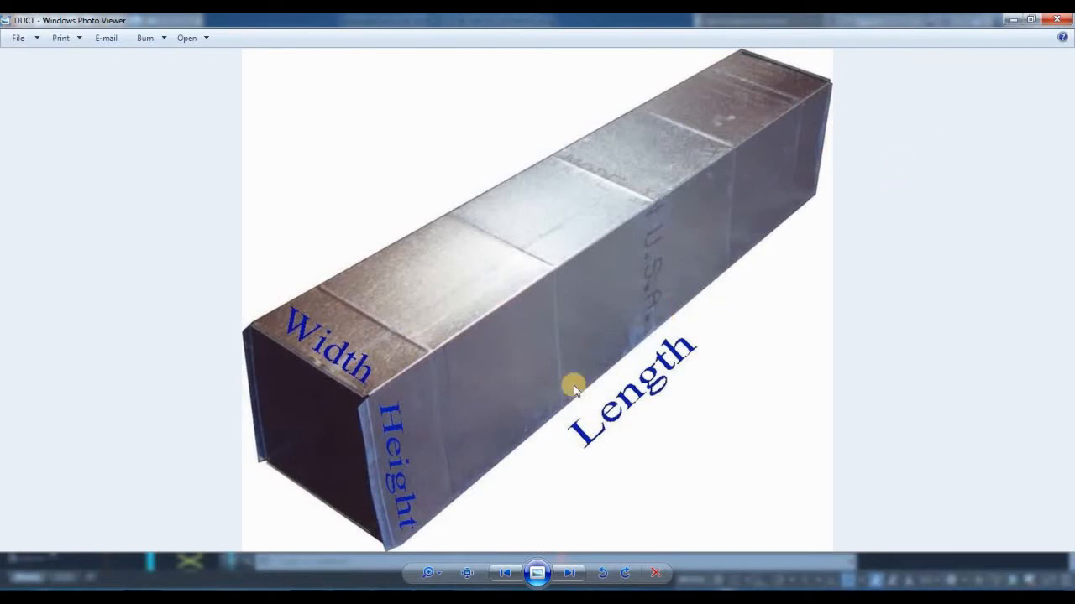
mouse_move(398, 395)
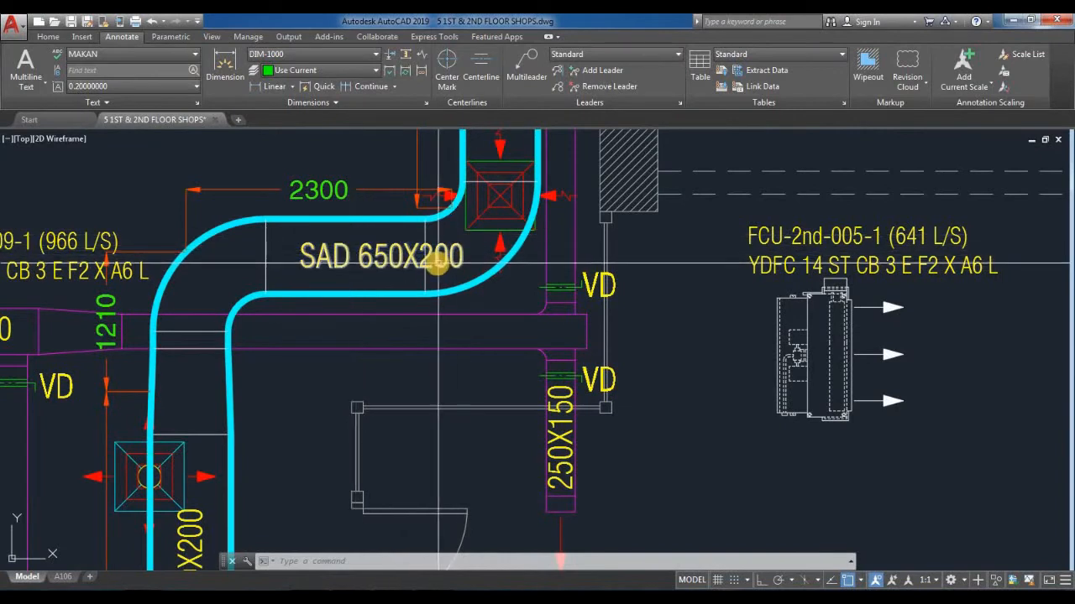
mouse_move(420, 331)
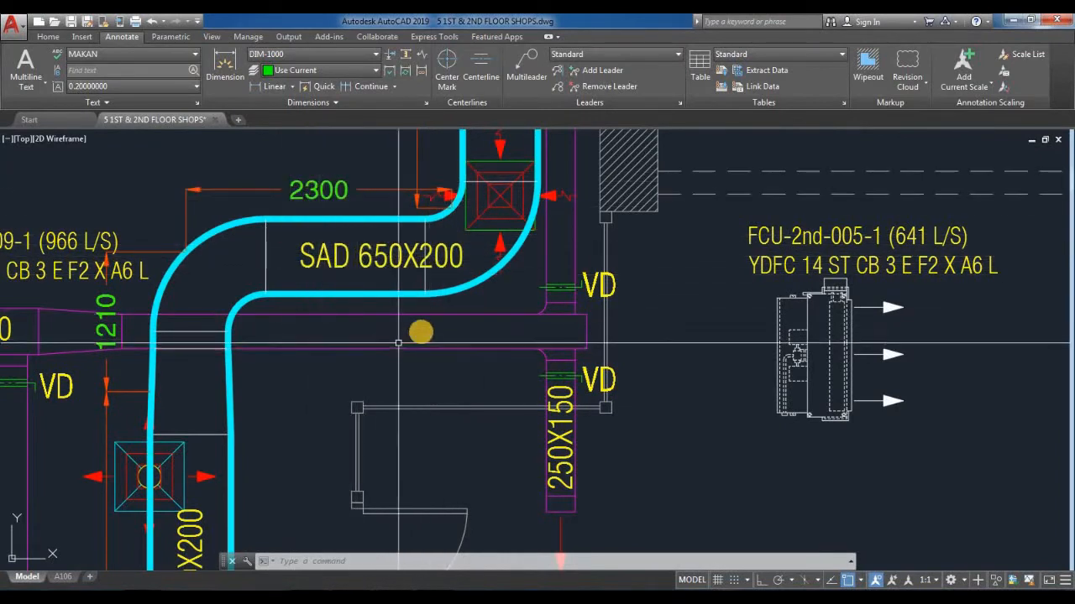
mouse_move(361, 336)
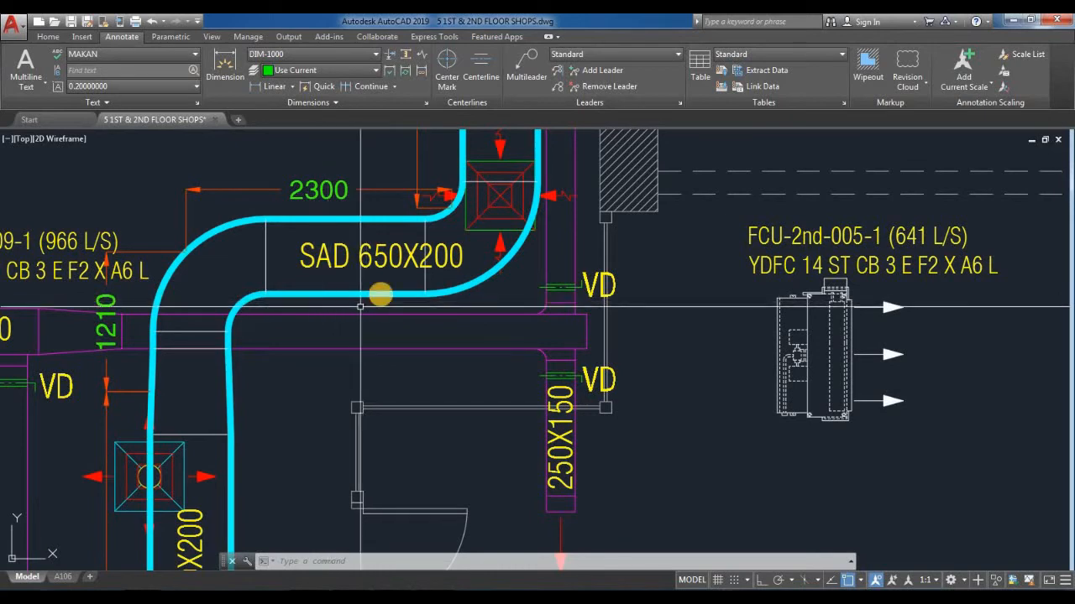
mouse_move(382, 294)
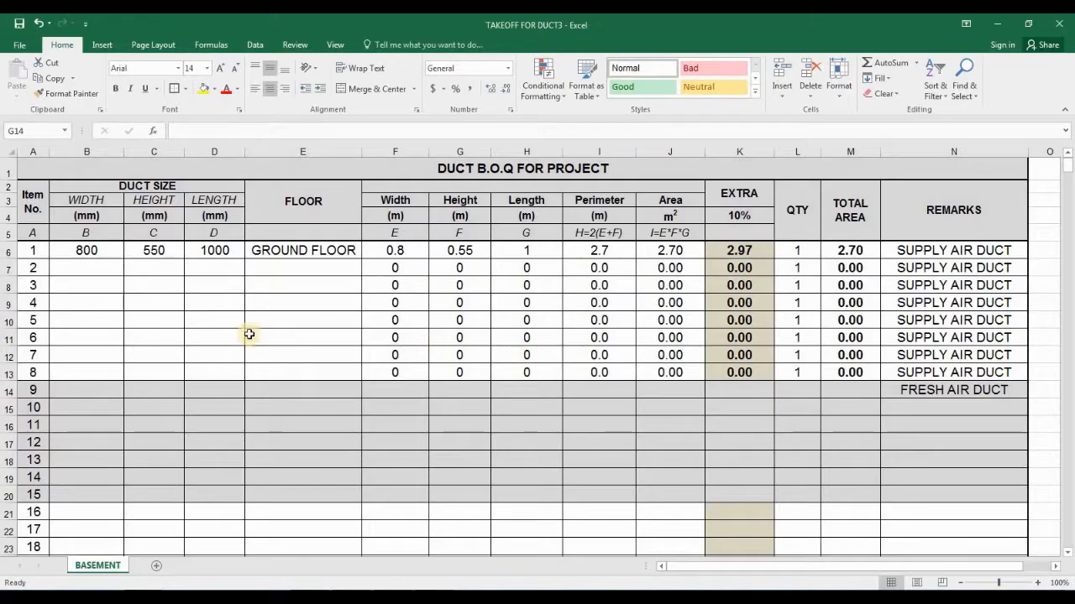
mouse_move(250, 333)
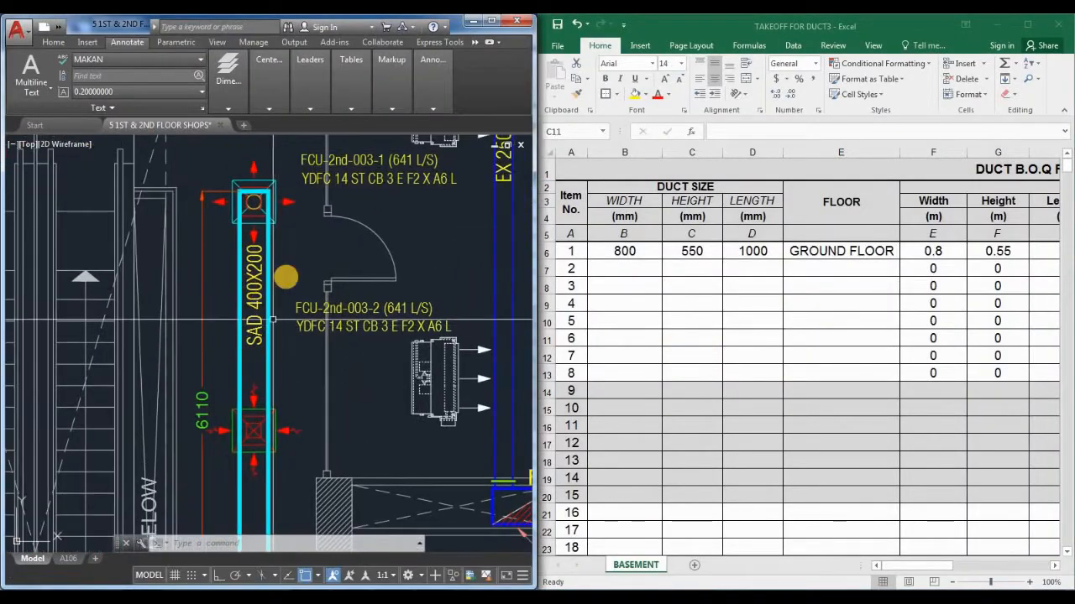
Enter the first duct as 400 wide, 200 high and 6110 mm long in row 6.
left_click(624, 268)
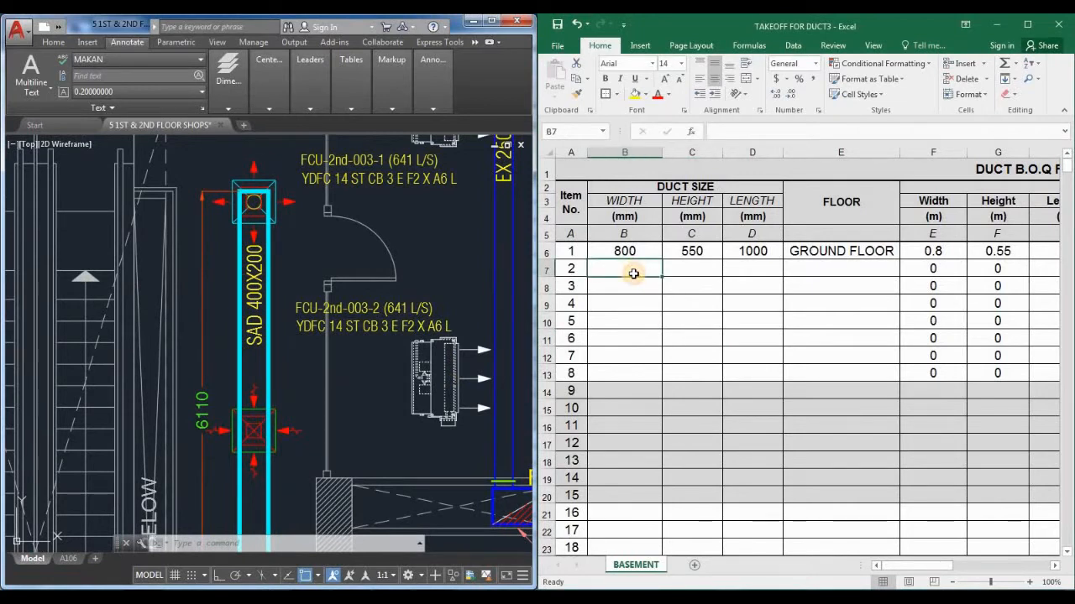
type("400")
left_click(691, 251)
type("200")
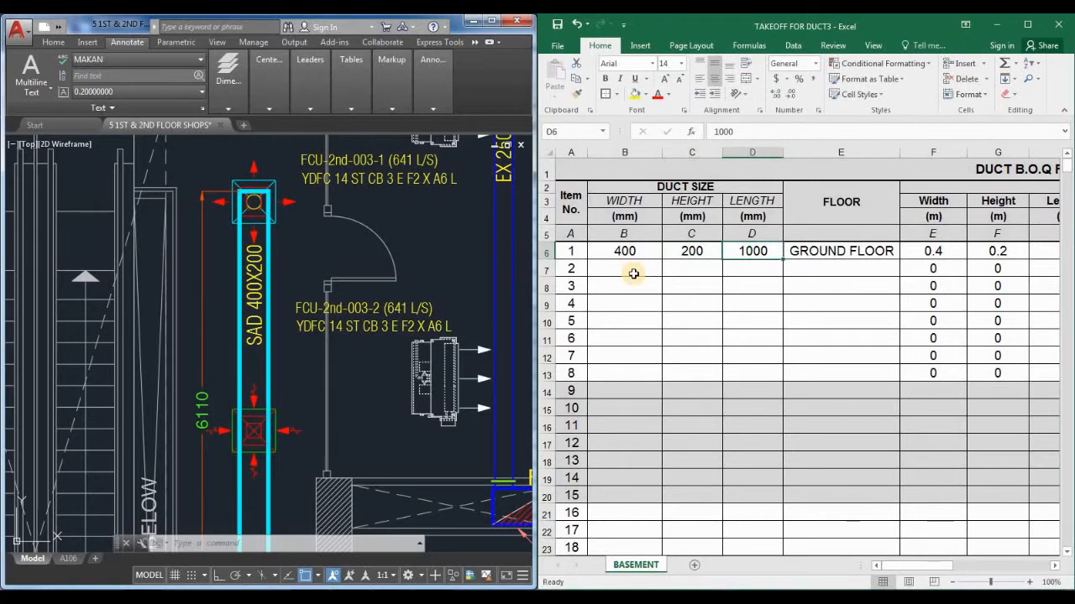
type("6")
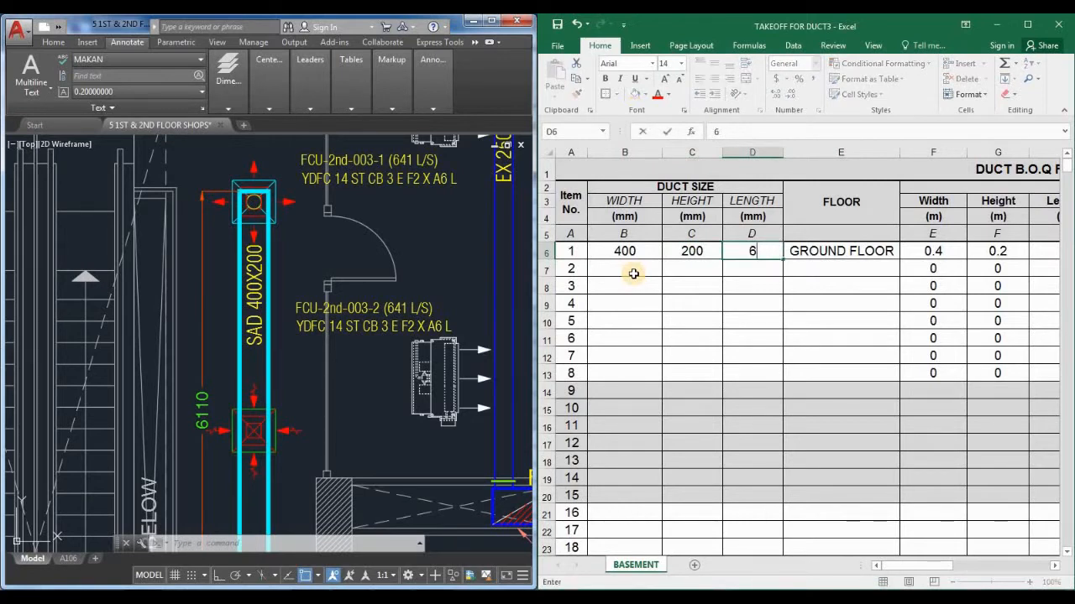
type("100")
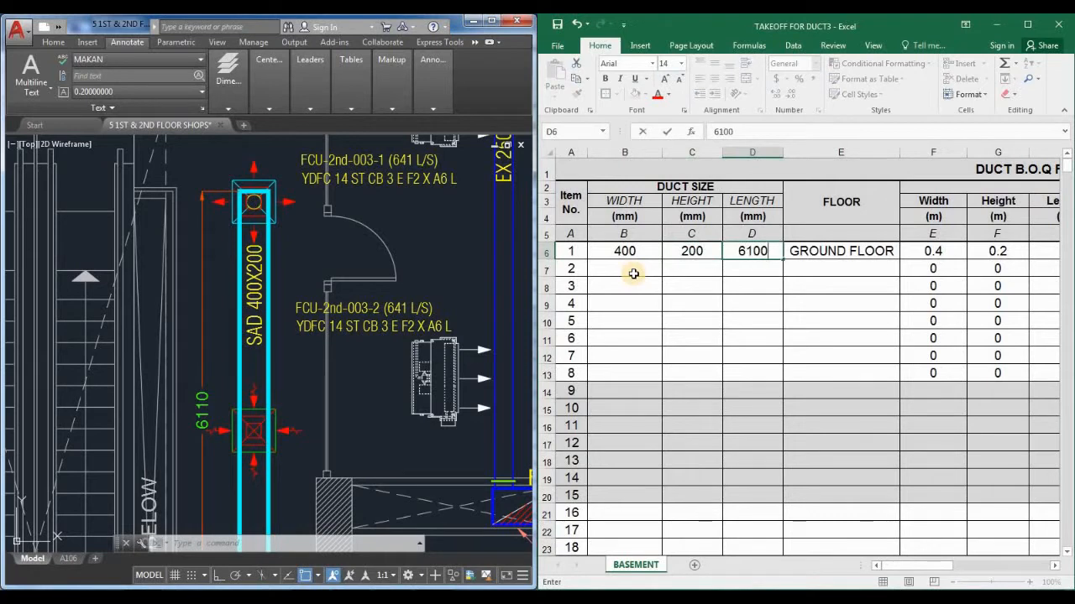
key("Backspace")
type("1")
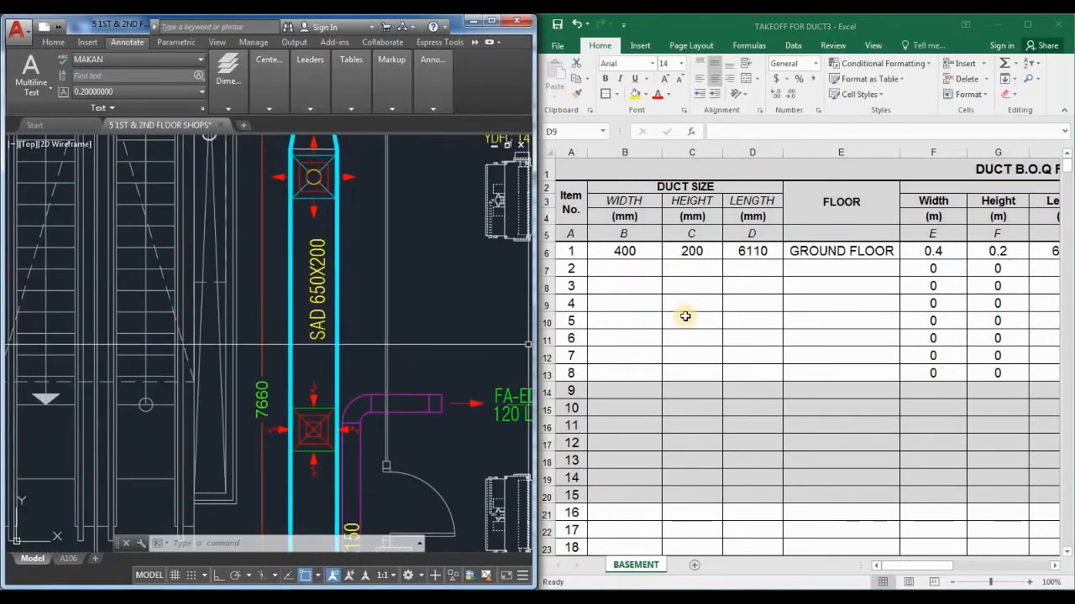
Enter item 2 as a 650 × 200 mm duct, 7660 mm long.
left_click(624, 269)
type("650")
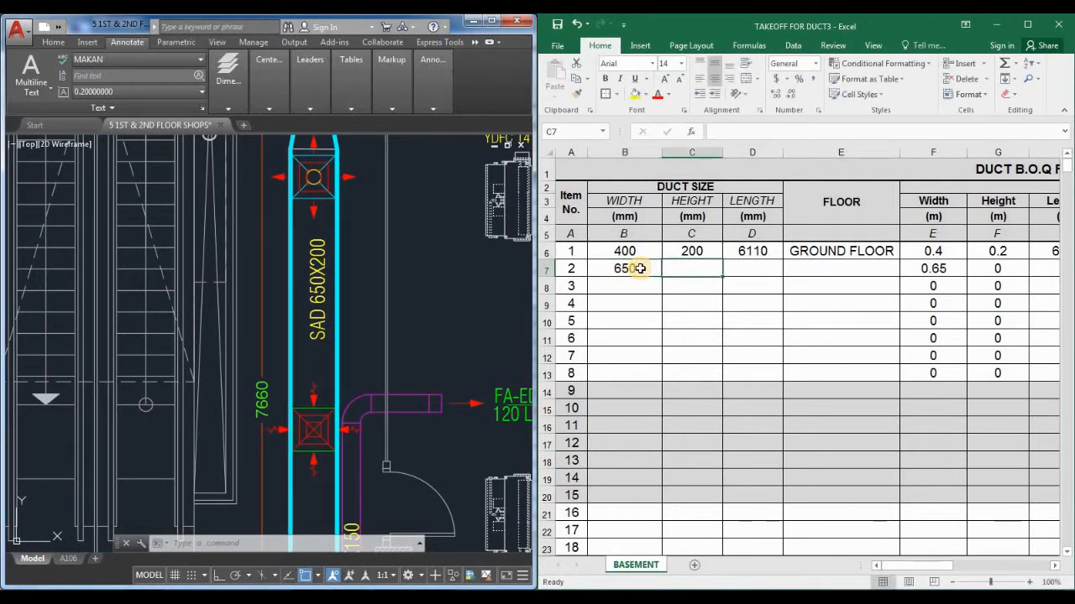
type("200")
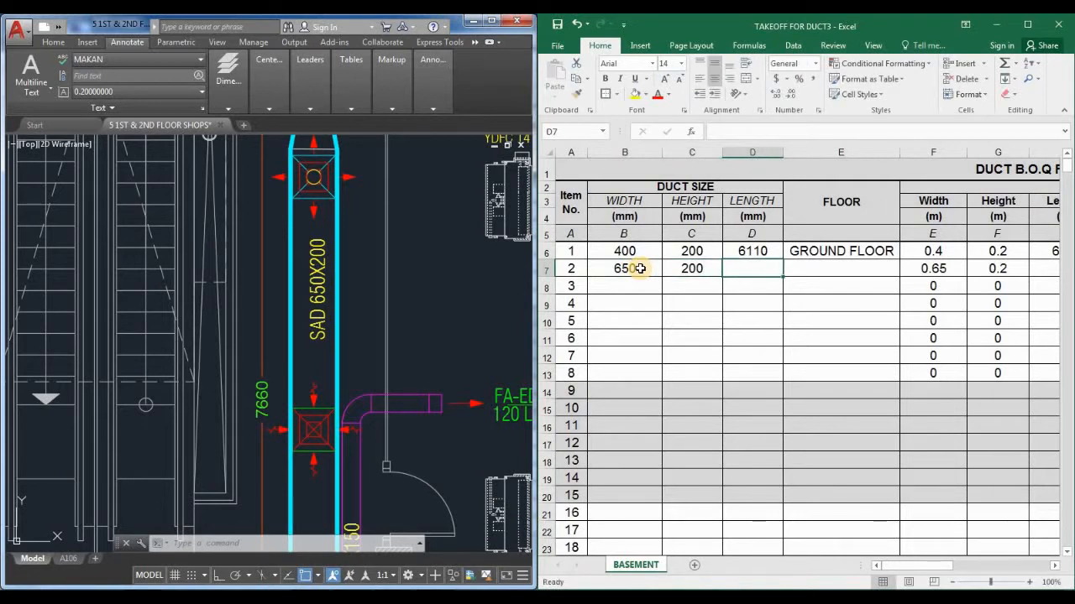
type("7660")
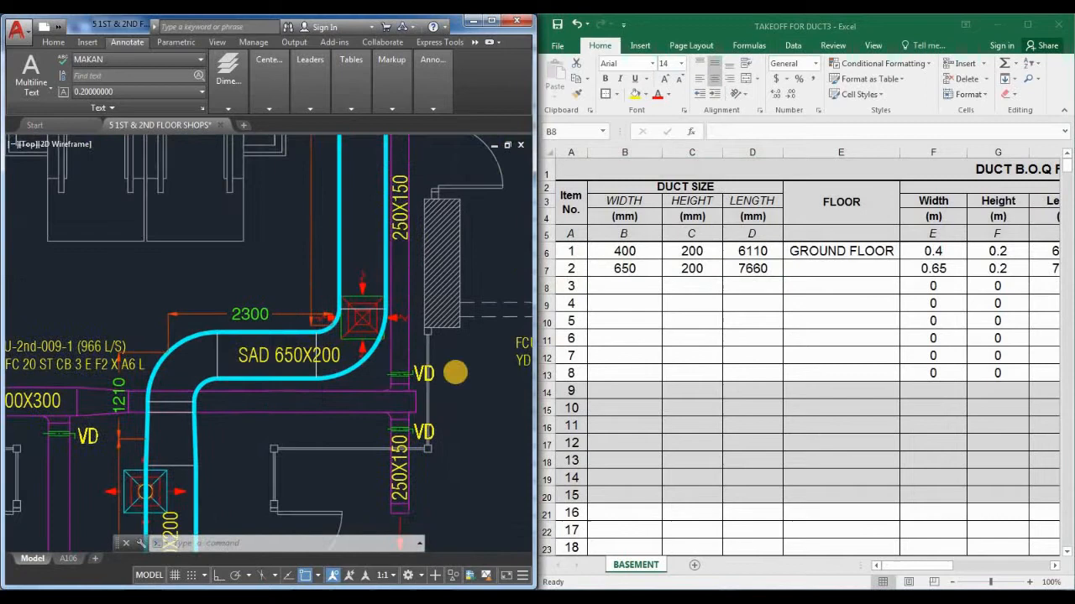
Enter item 3 as a 650 × 200 mm duct, 2300 mm long, in row 8.
left_click(624, 286)
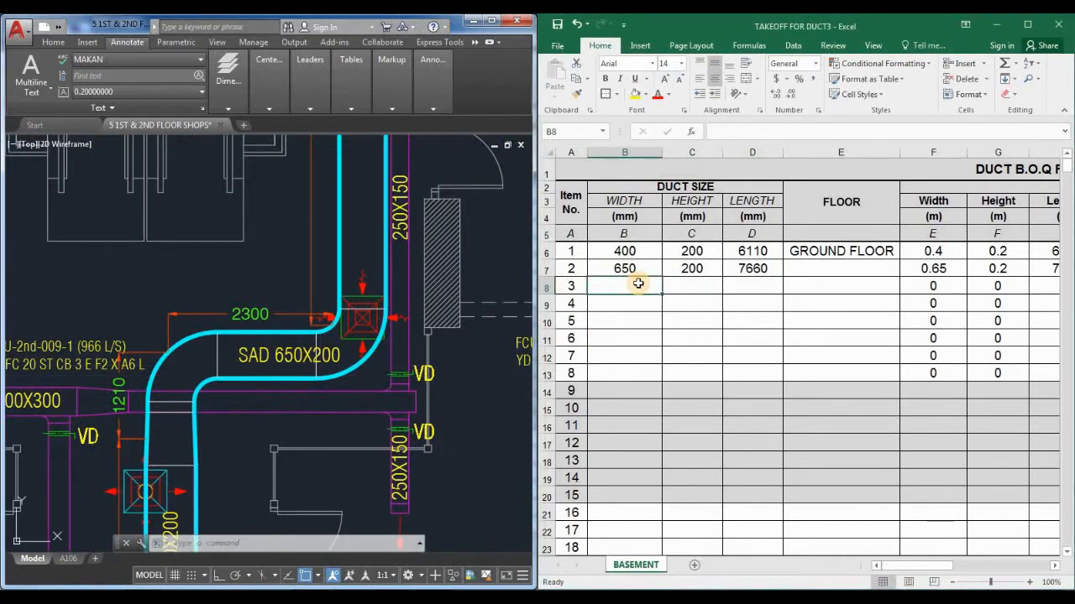
type("650")
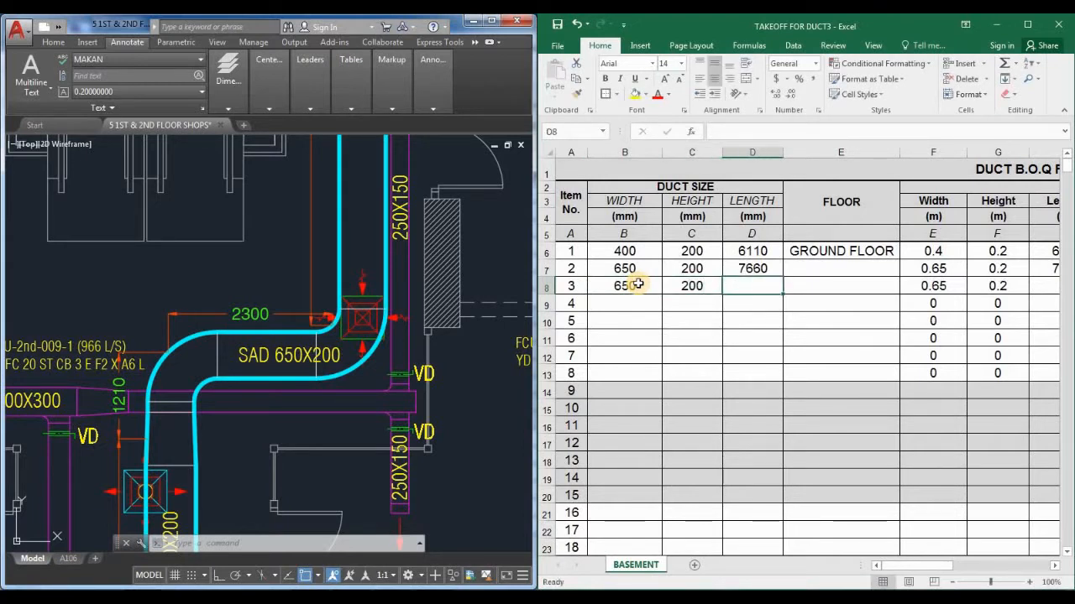
type("2300")
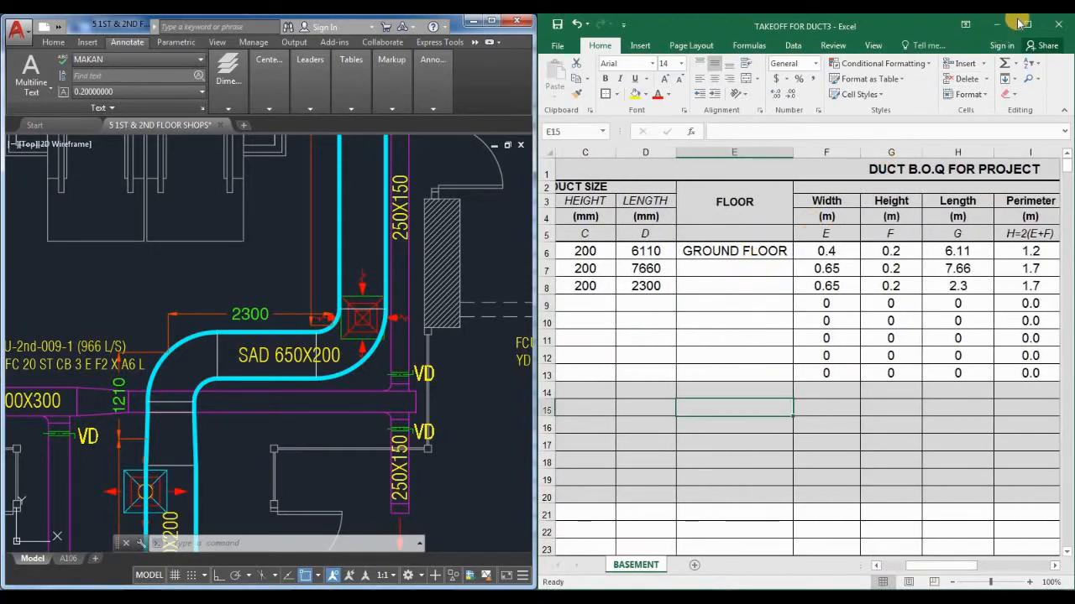
Maximize Excel and check the /1000 metre-conversion formulas for items 3 and 1.
left_click(1018, 24)
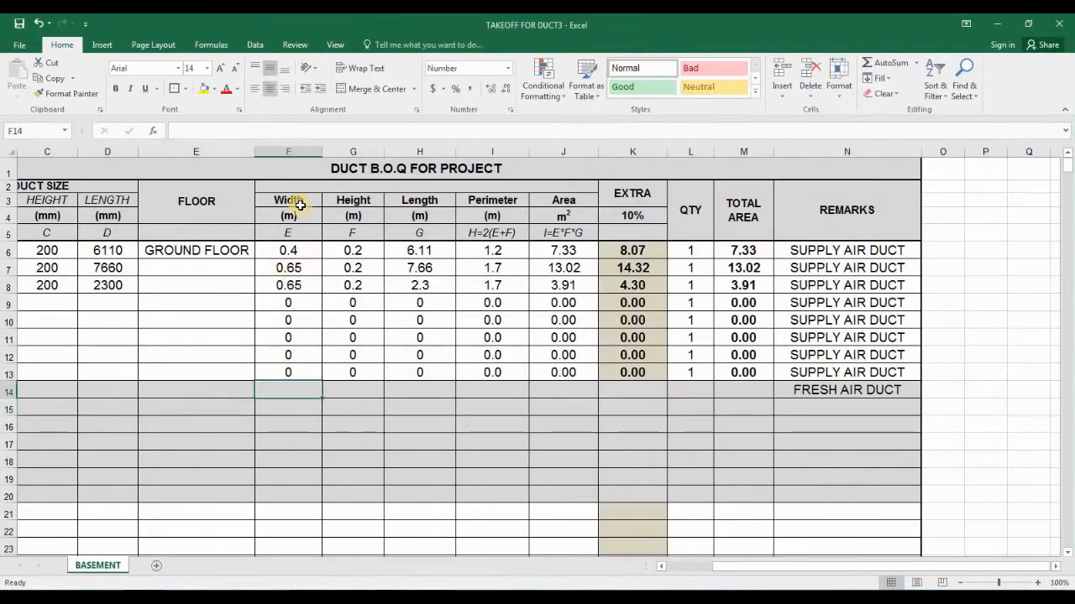
mouse_move(750, 574)
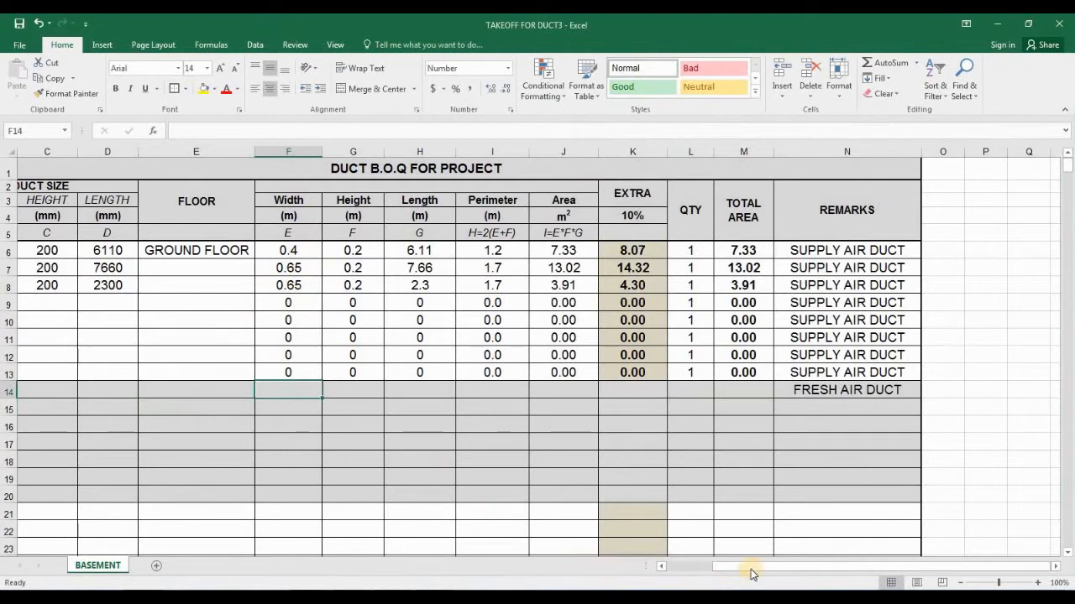
scroll("left", 3)
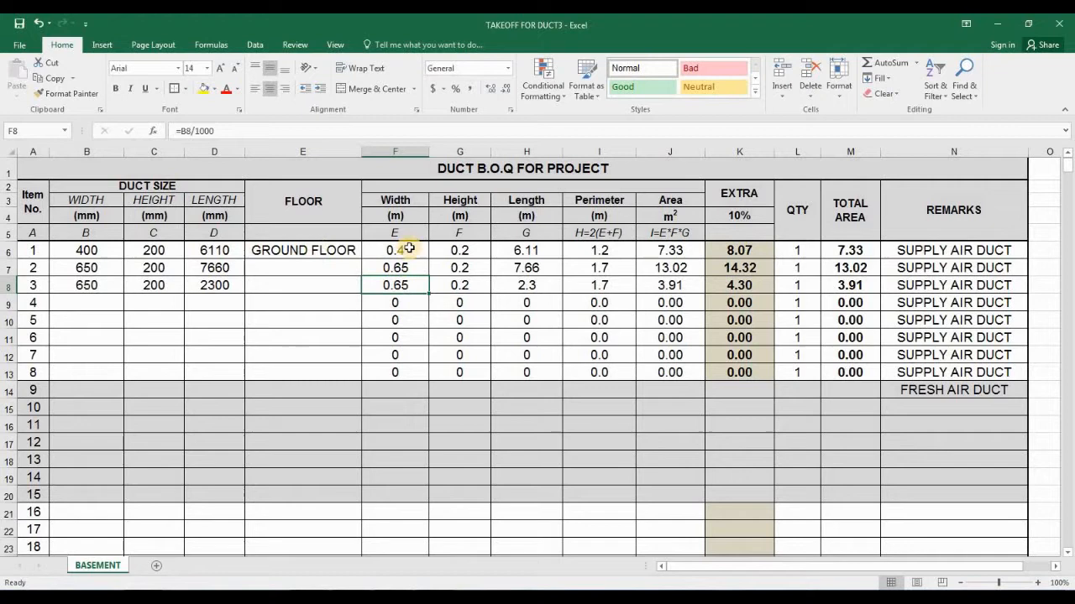
left_click(395, 250)
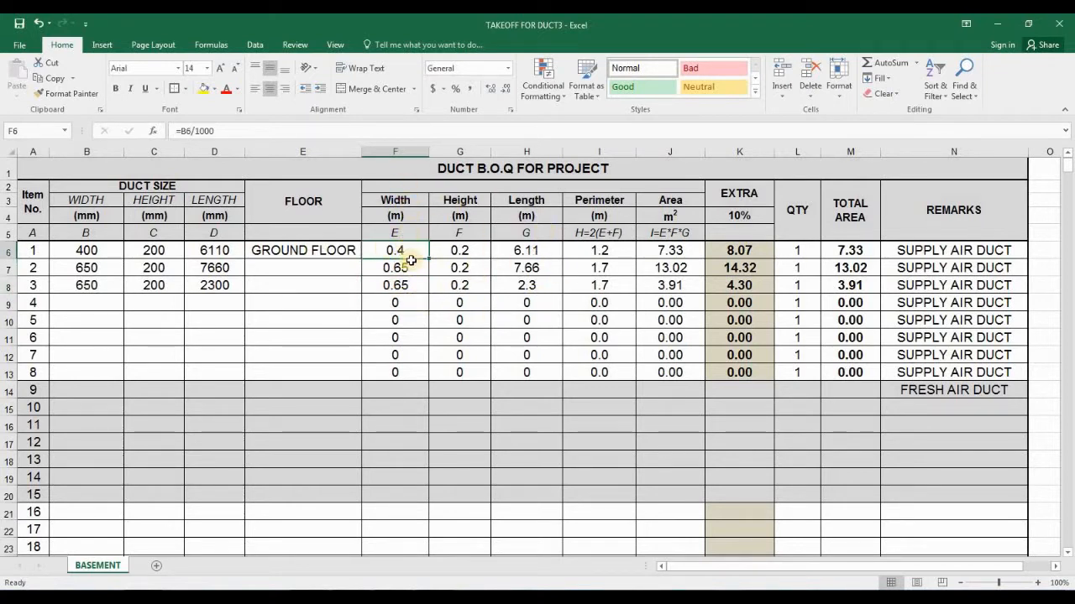
mouse_move(449, 237)
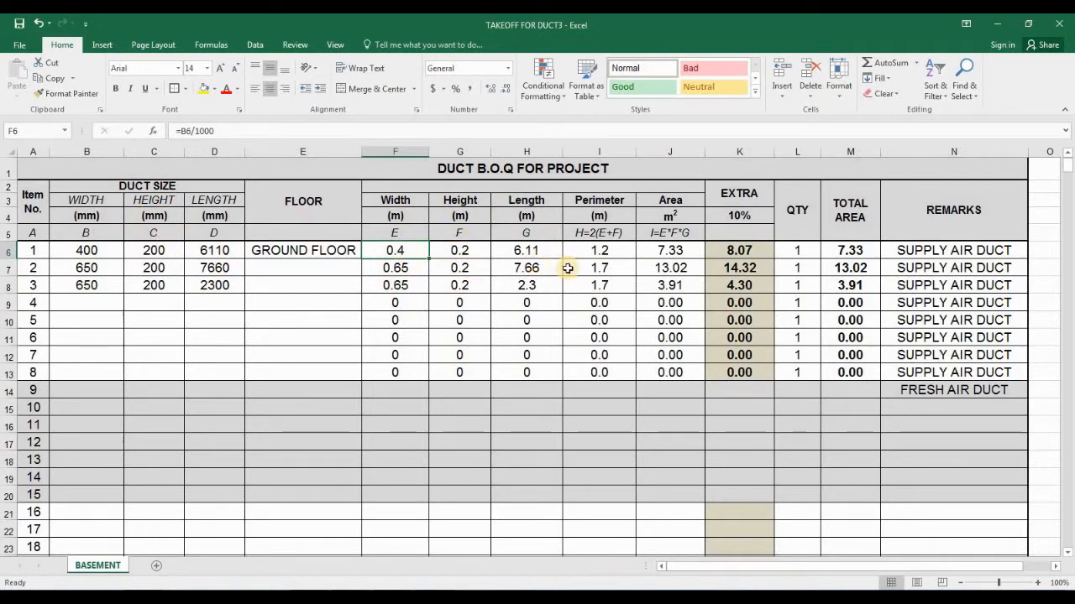
left_click(598, 251)
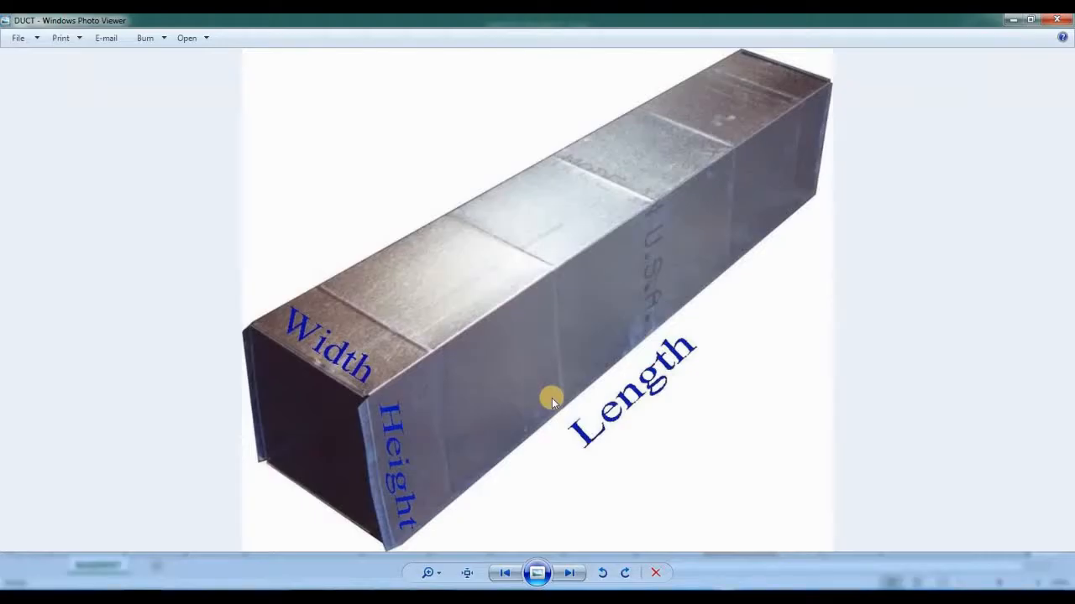
mouse_move(262, 334)
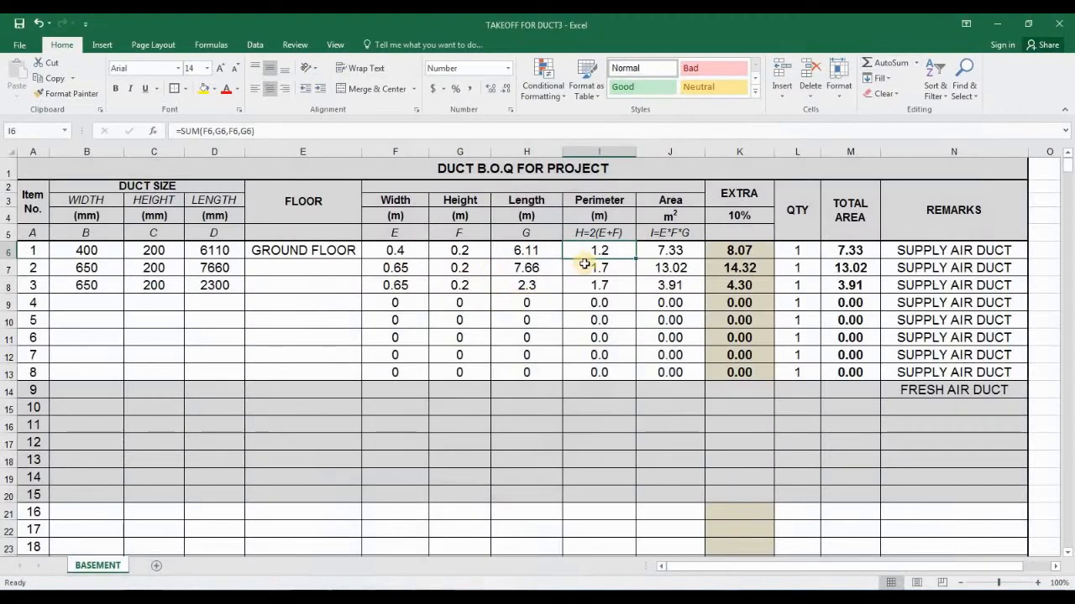
double_click(599, 250)
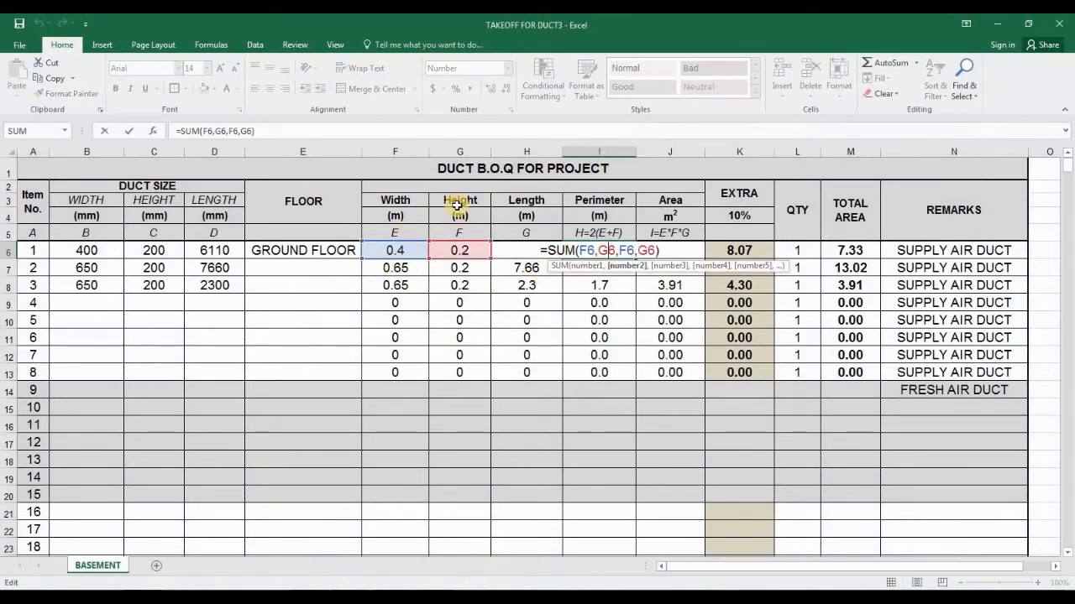
key("Return")
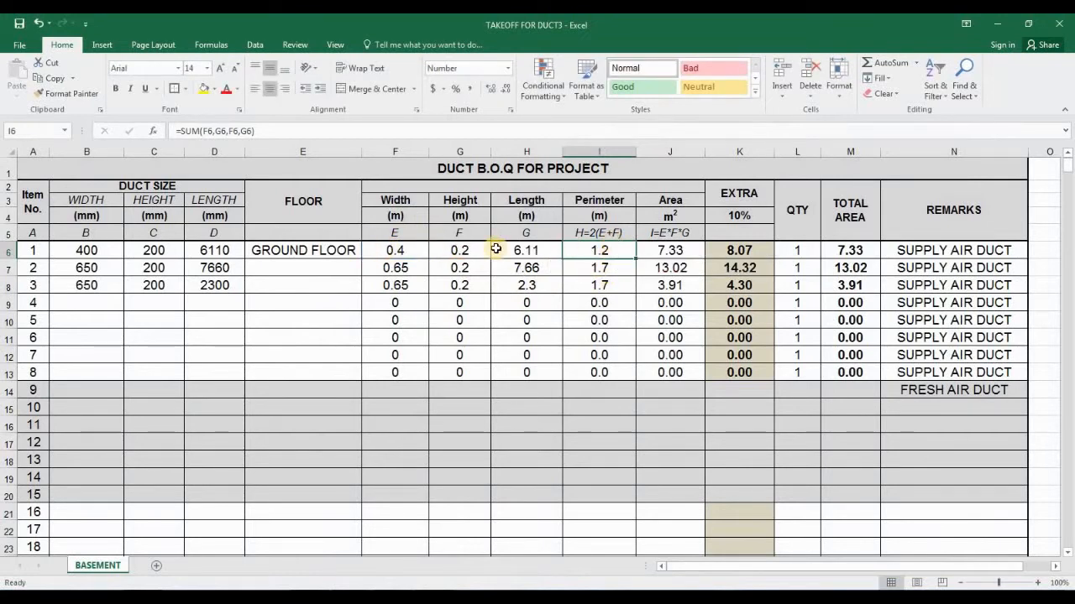
mouse_move(599, 266)
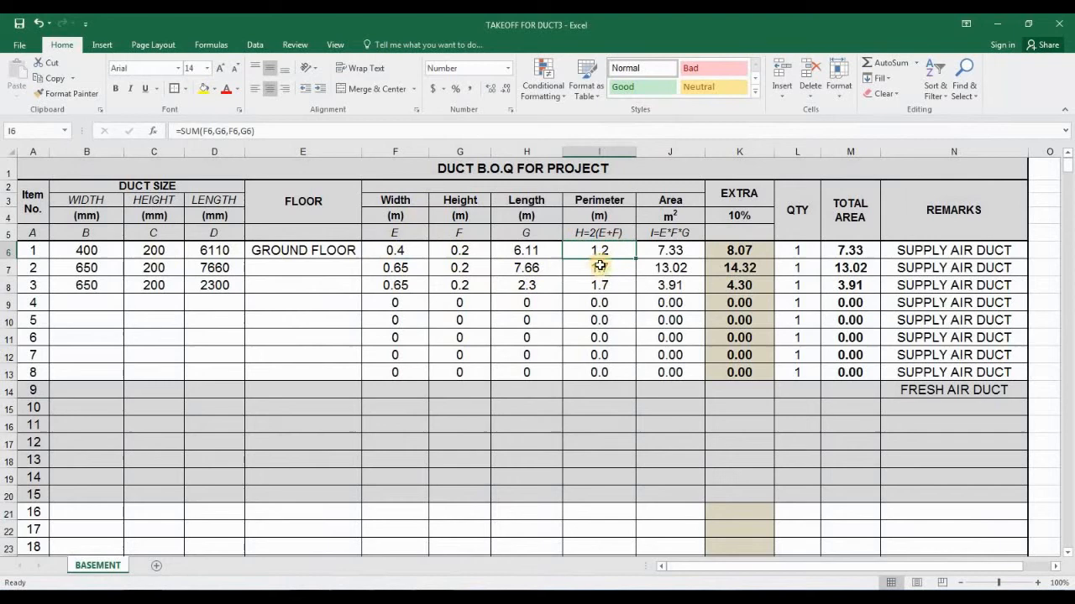
left_click(669, 250)
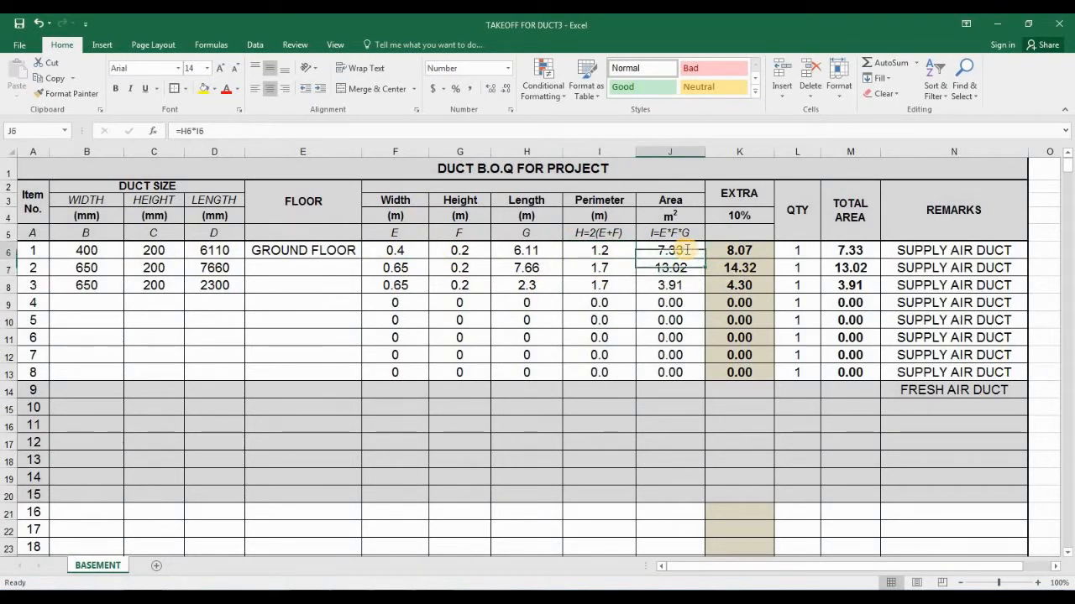
double_click(669, 250)
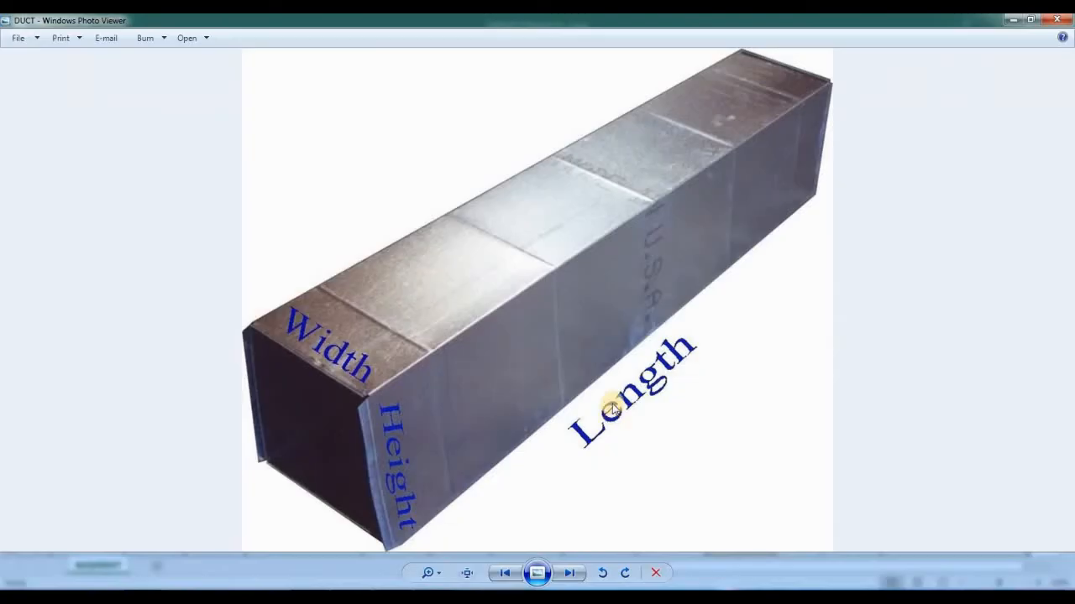
mouse_move(273, 328)
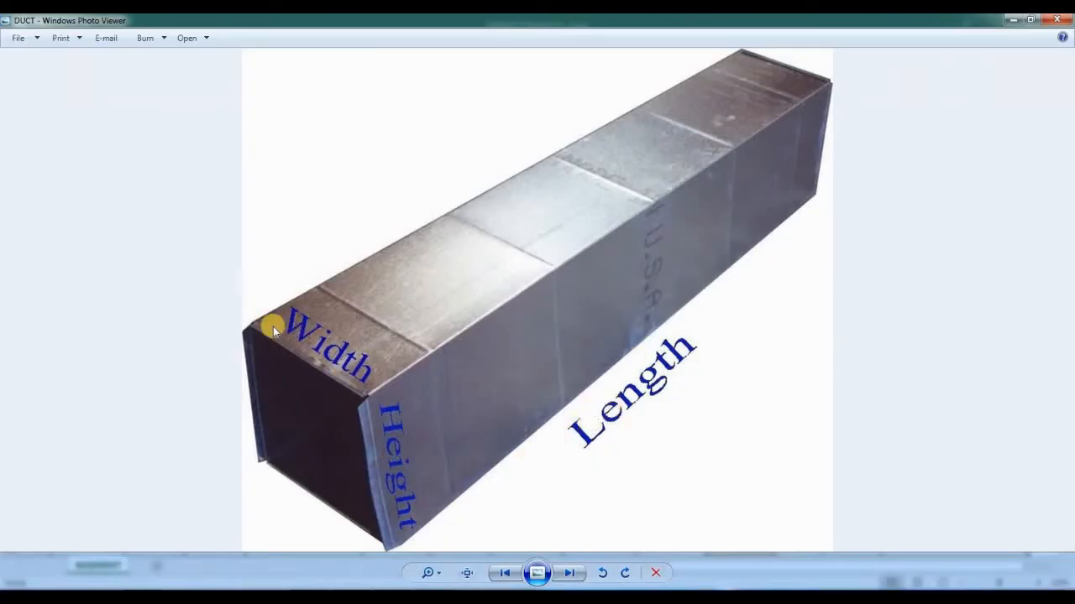
mouse_move(310, 384)
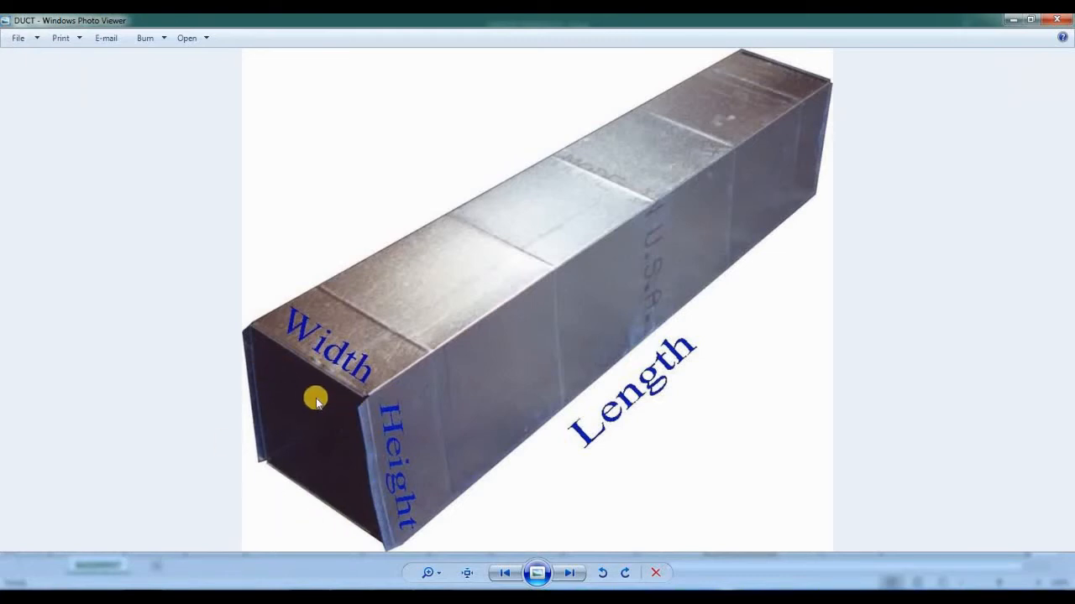
mouse_move(1025, 31)
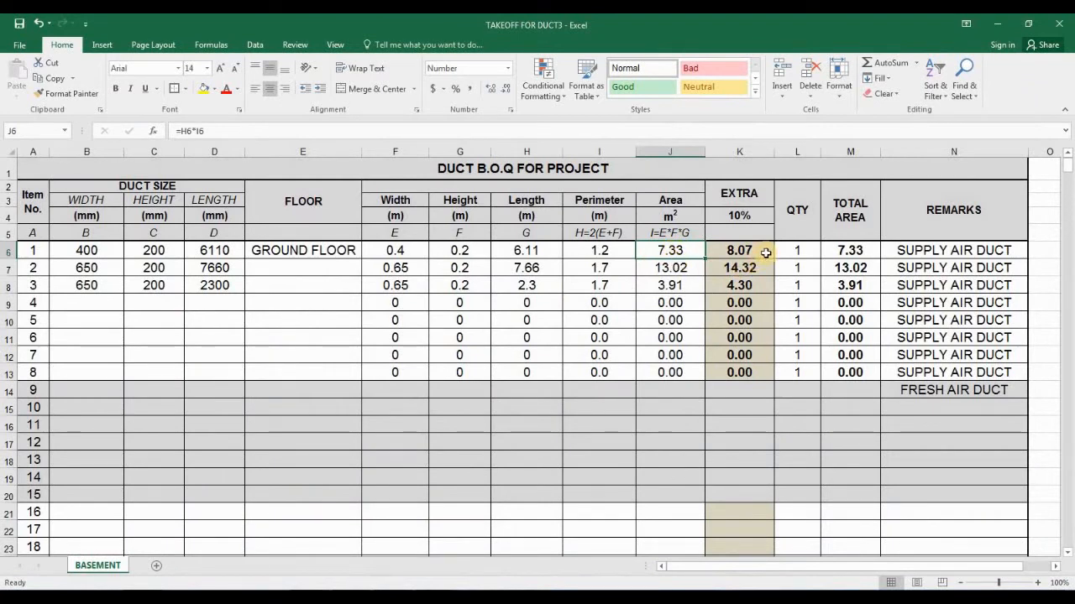
left_click(739, 250)
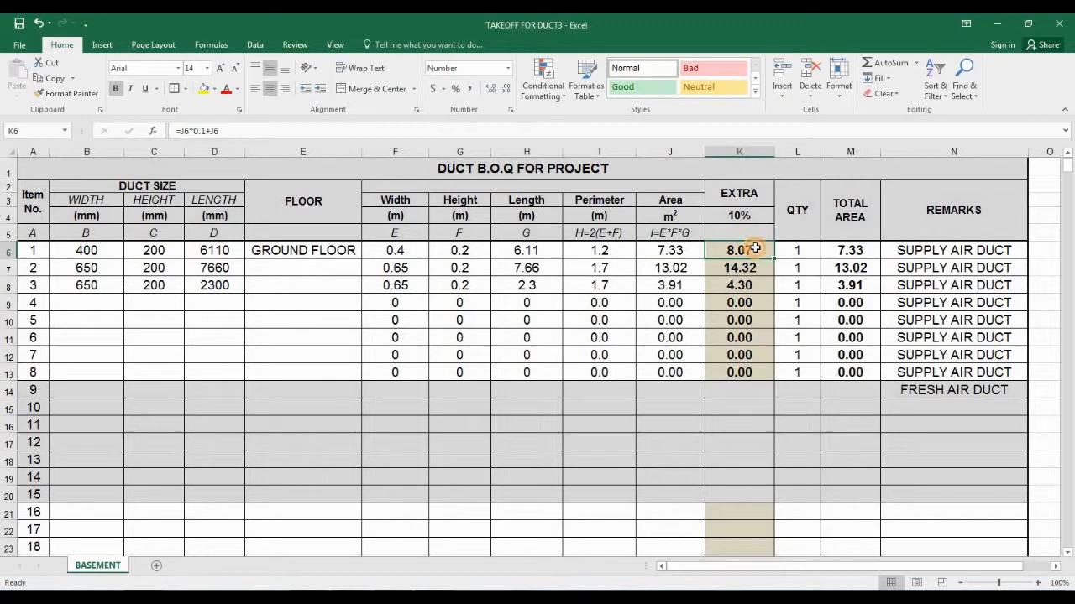
double_click(738, 249)
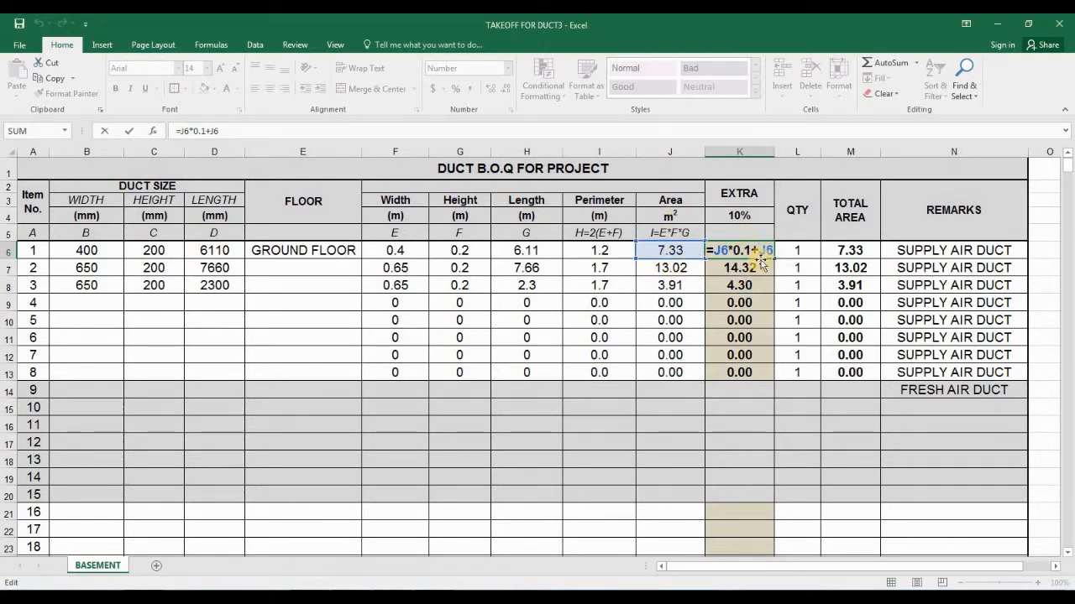
key("Return")
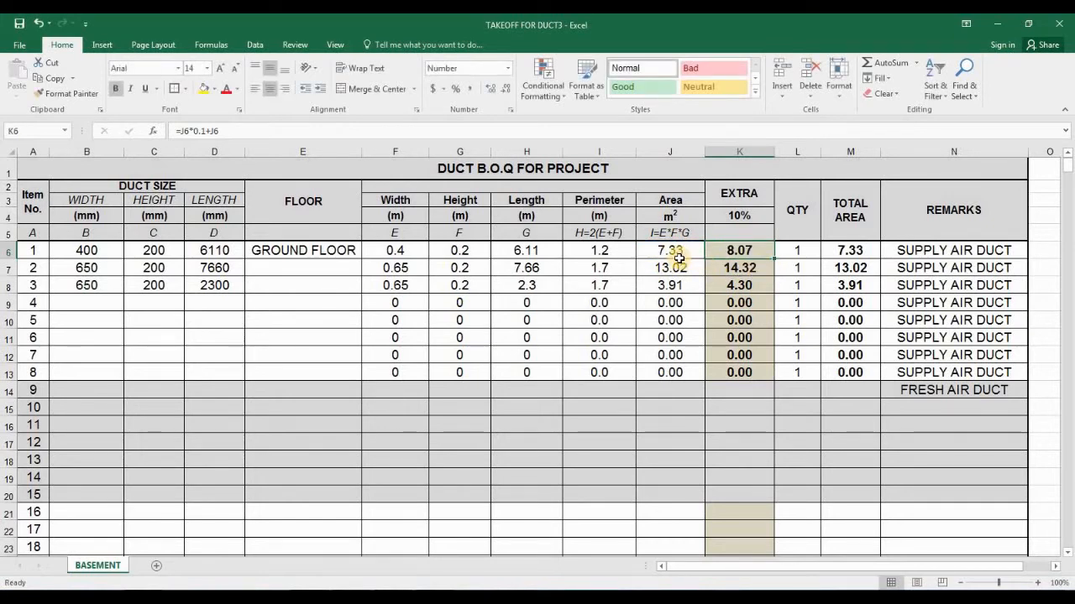
left_click(739, 250)
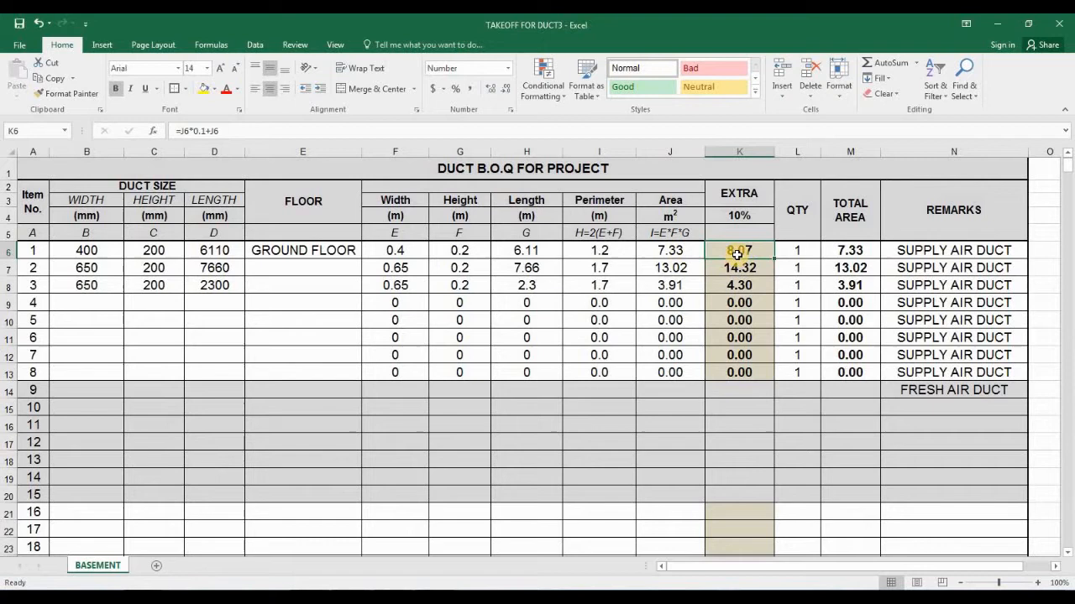
left_click(796, 268)
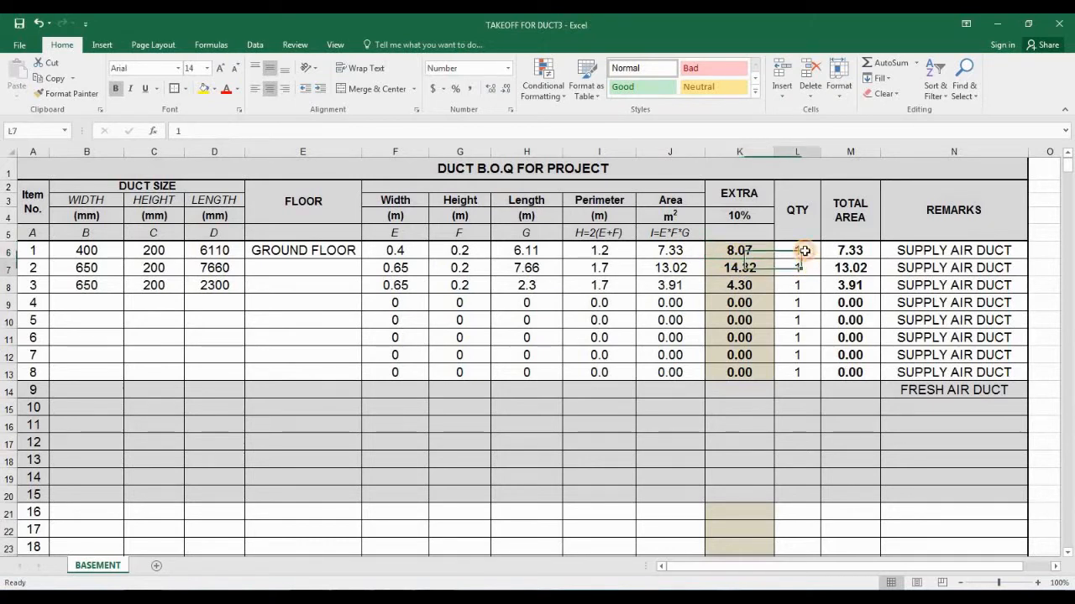
left_click(796, 250)
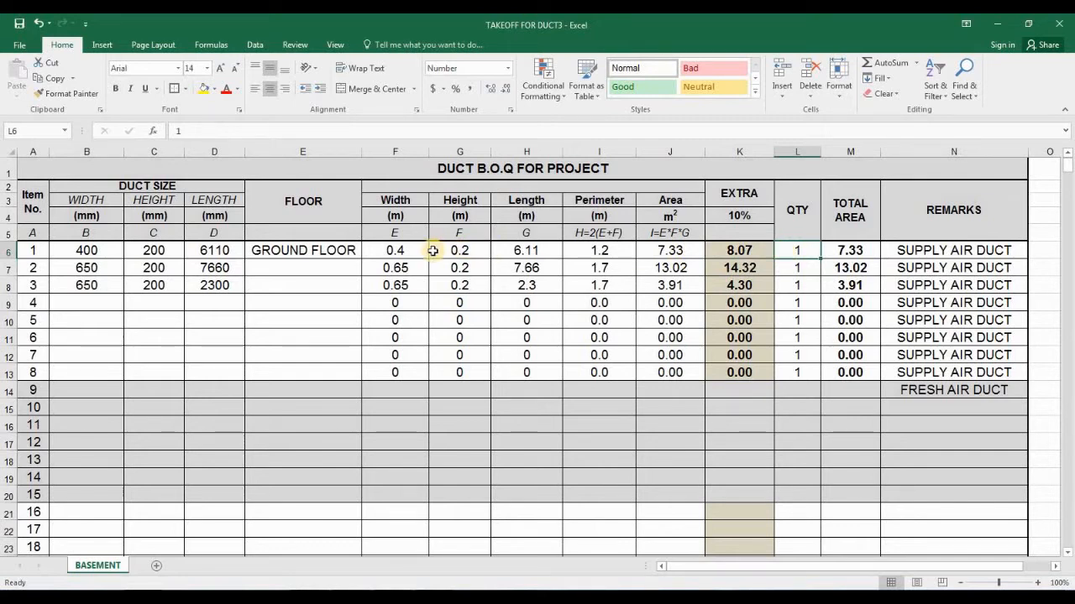
mouse_move(815, 268)
type("2")
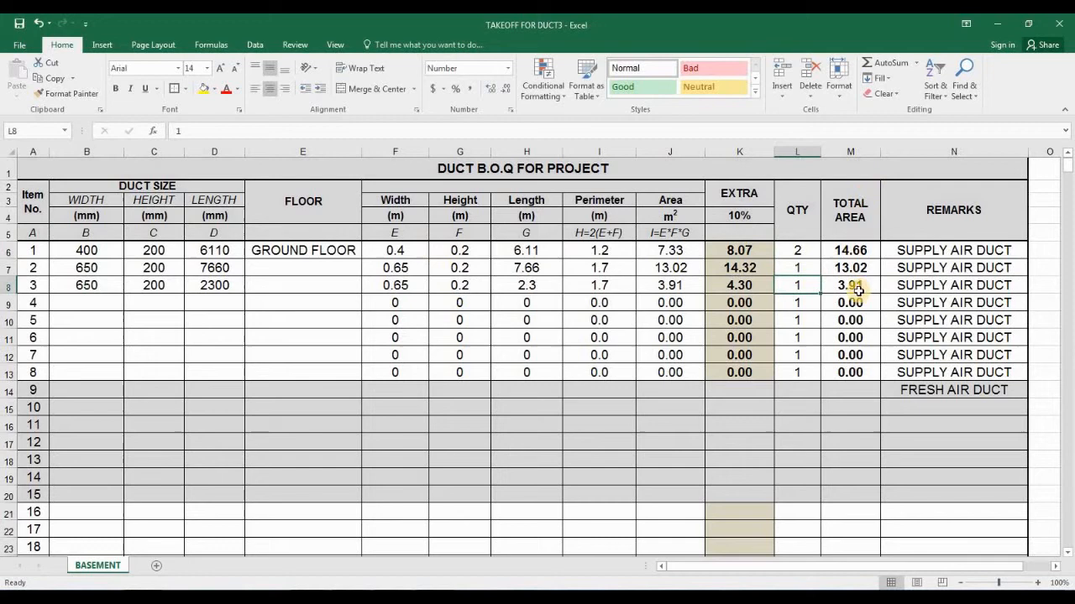
left_click(796, 250)
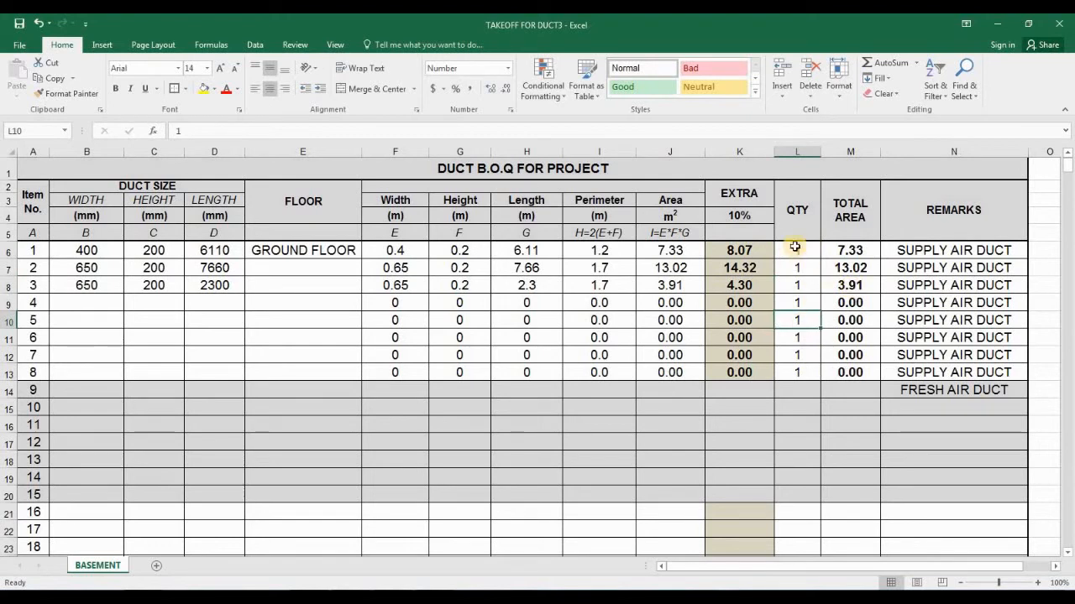
left_click(797, 267)
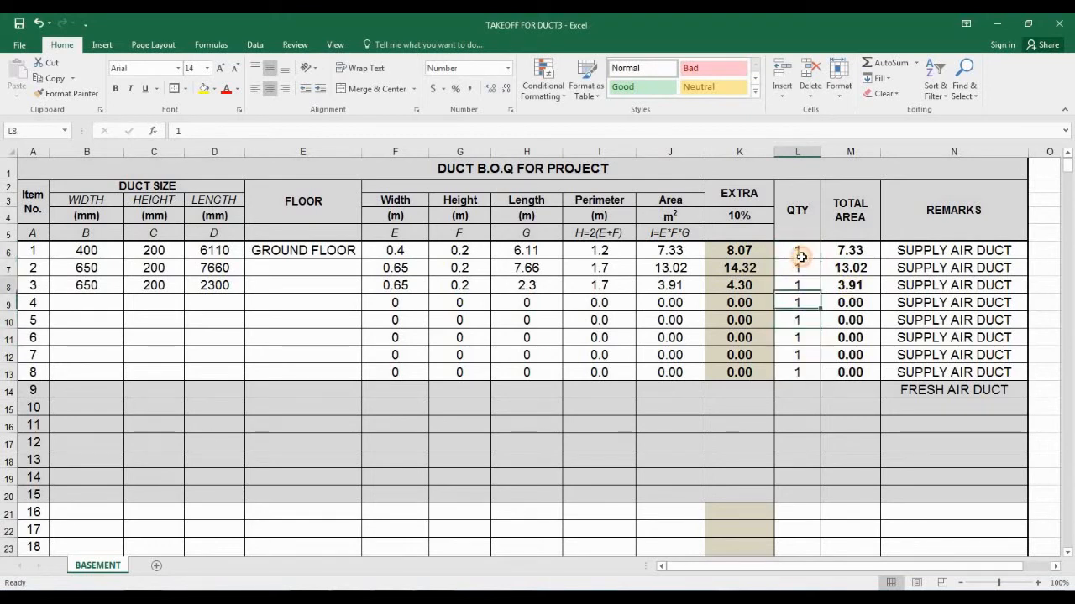
left_click(850, 250)
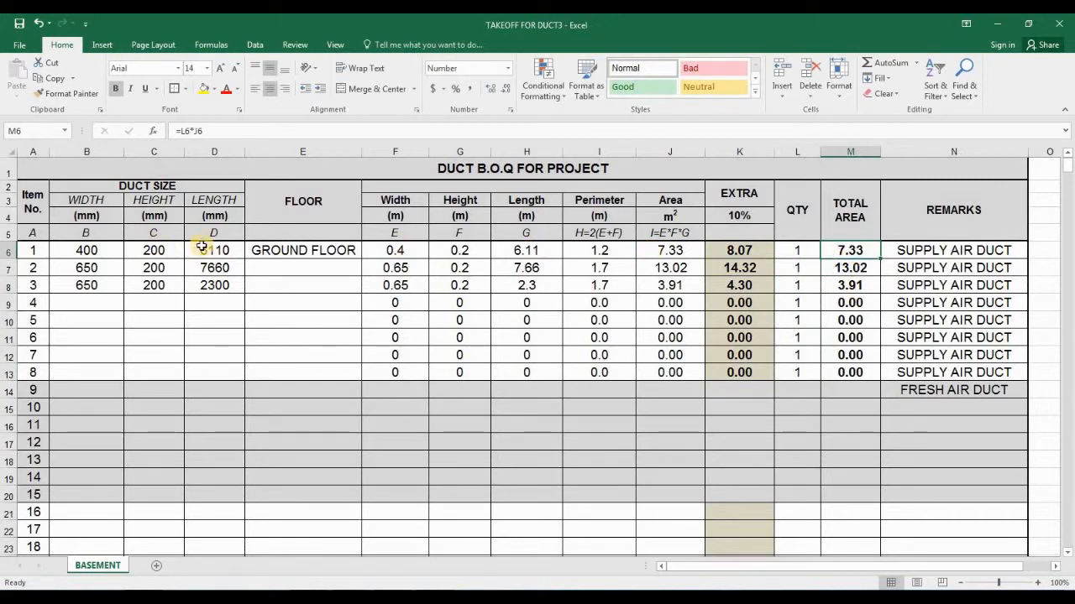
mouse_move(876, 254)
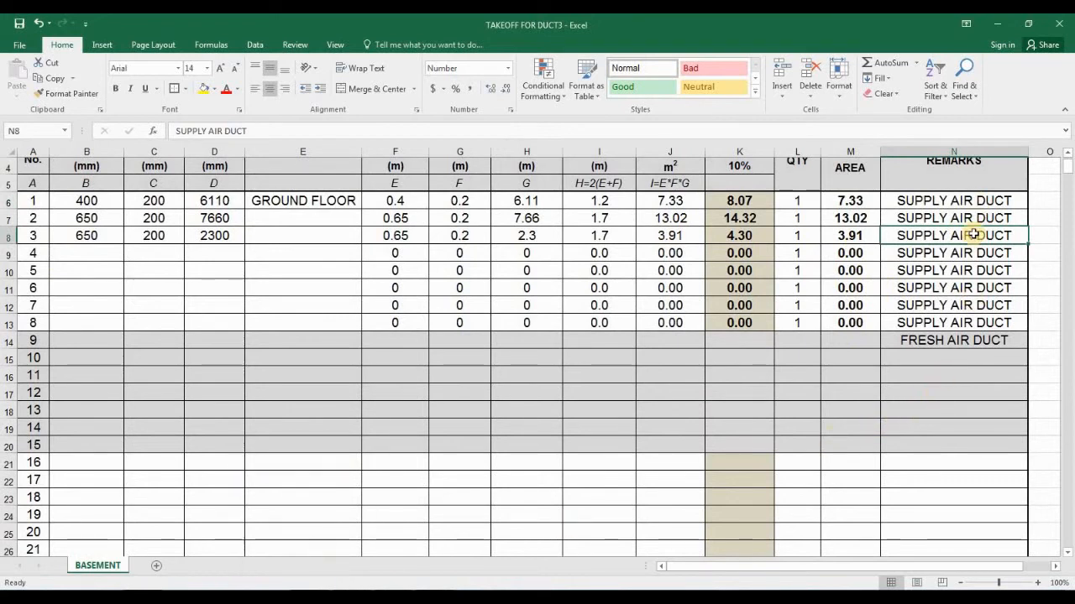
mouse_move(934, 403)
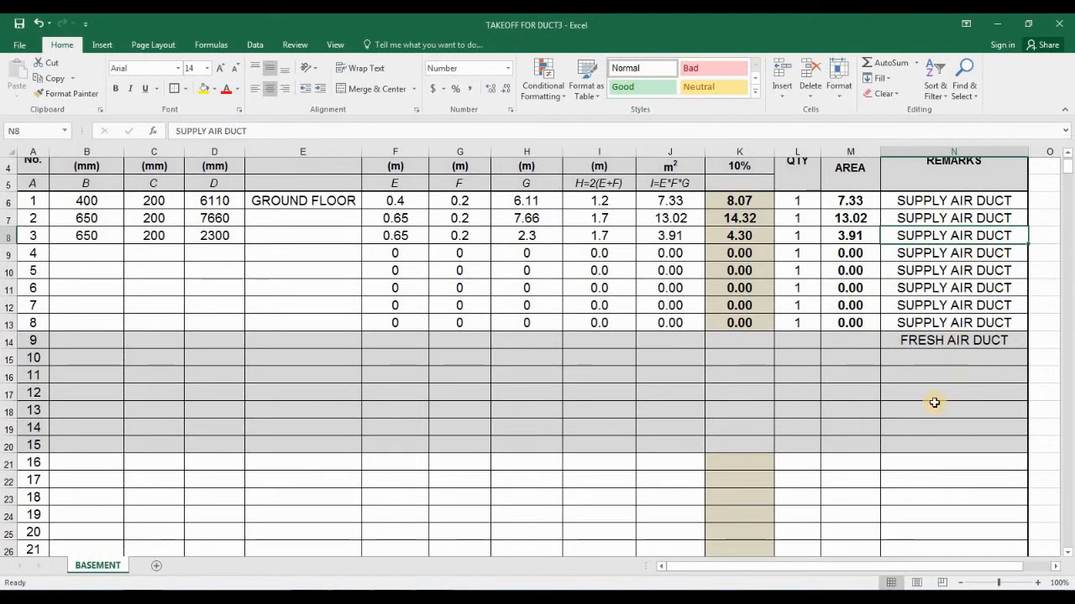
mouse_move(918, 515)
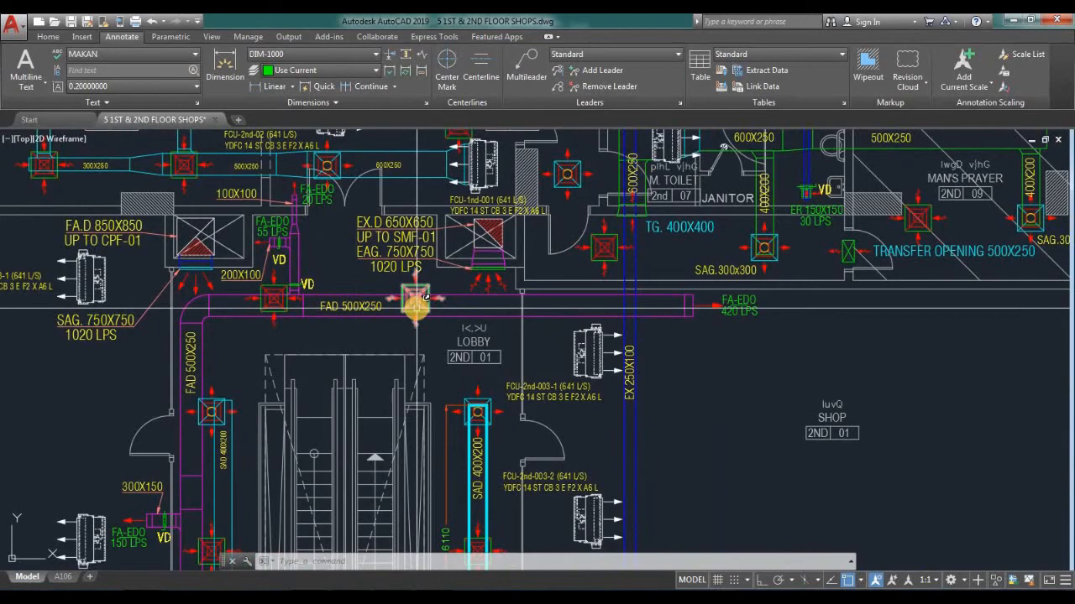
mouse_move(416, 306)
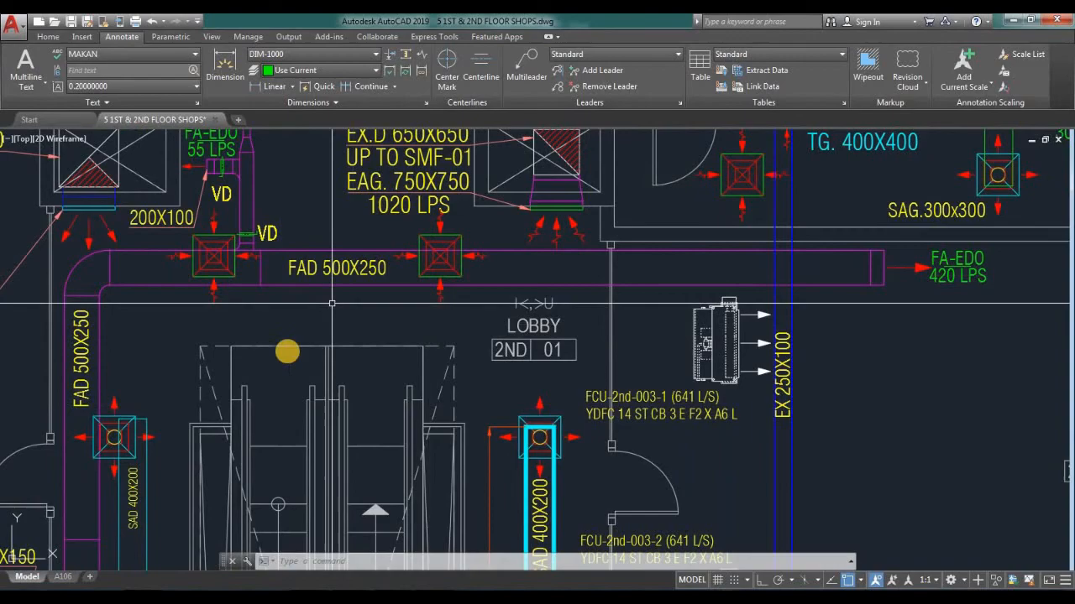
mouse_move(305, 302)
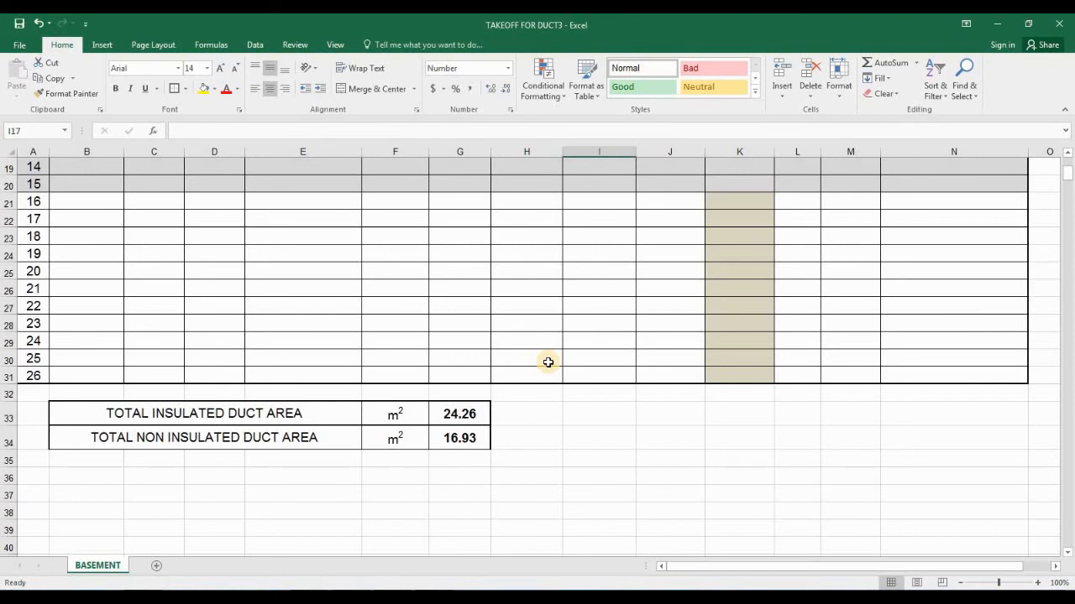
left_click(395, 517)
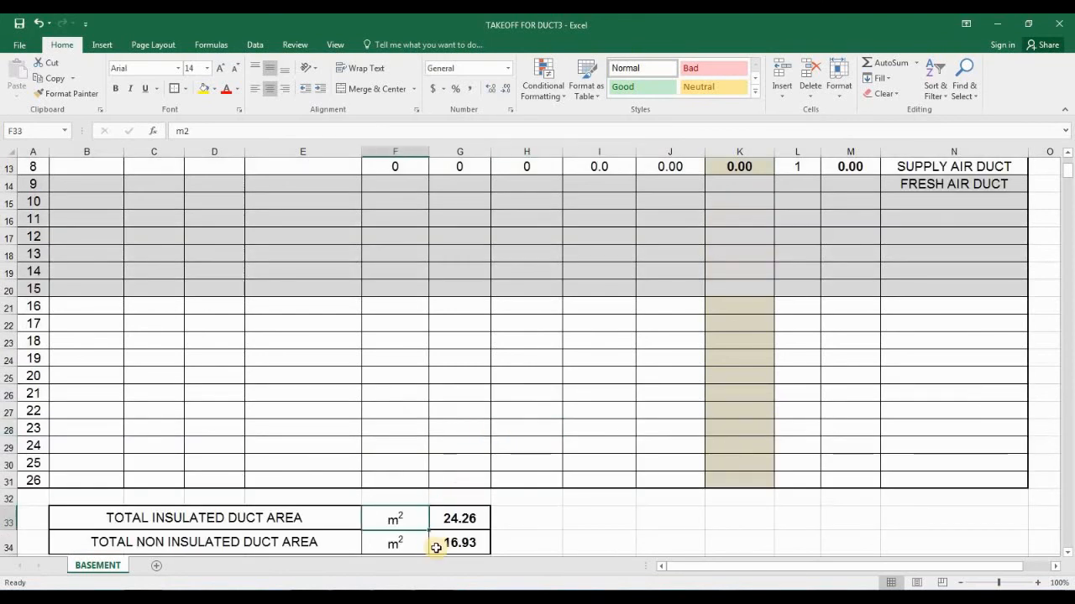
left_click(523, 462)
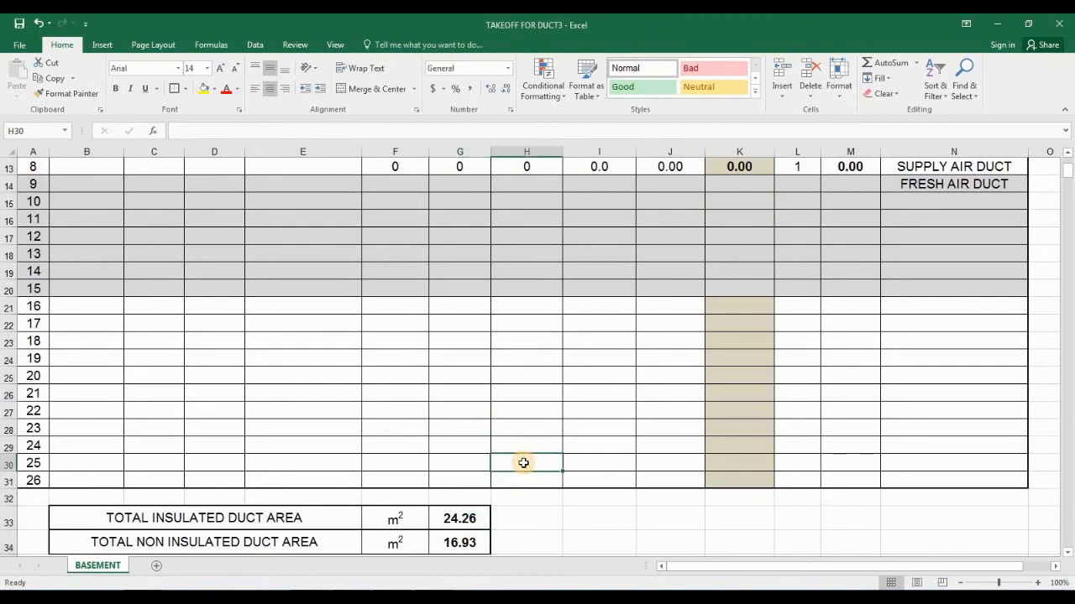
scroll("up", 3)
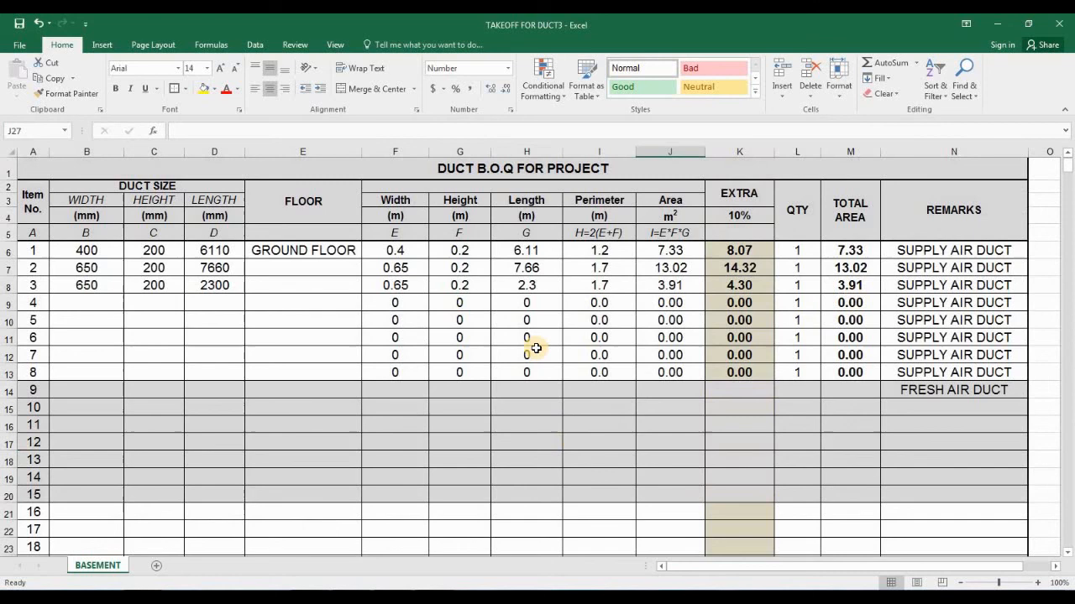
mouse_move(346, 341)
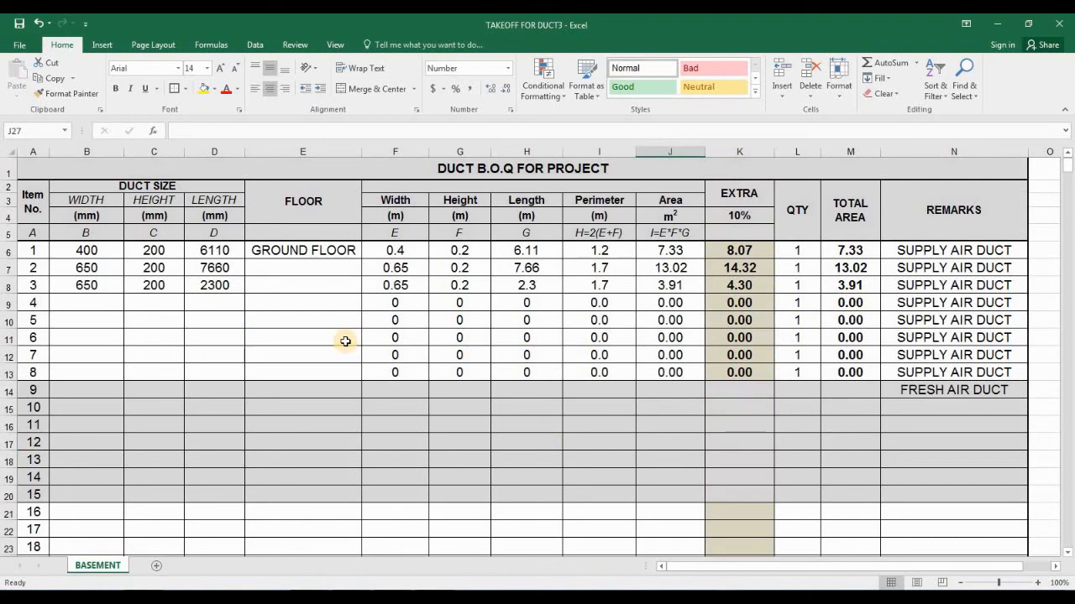
left_click(599, 442)
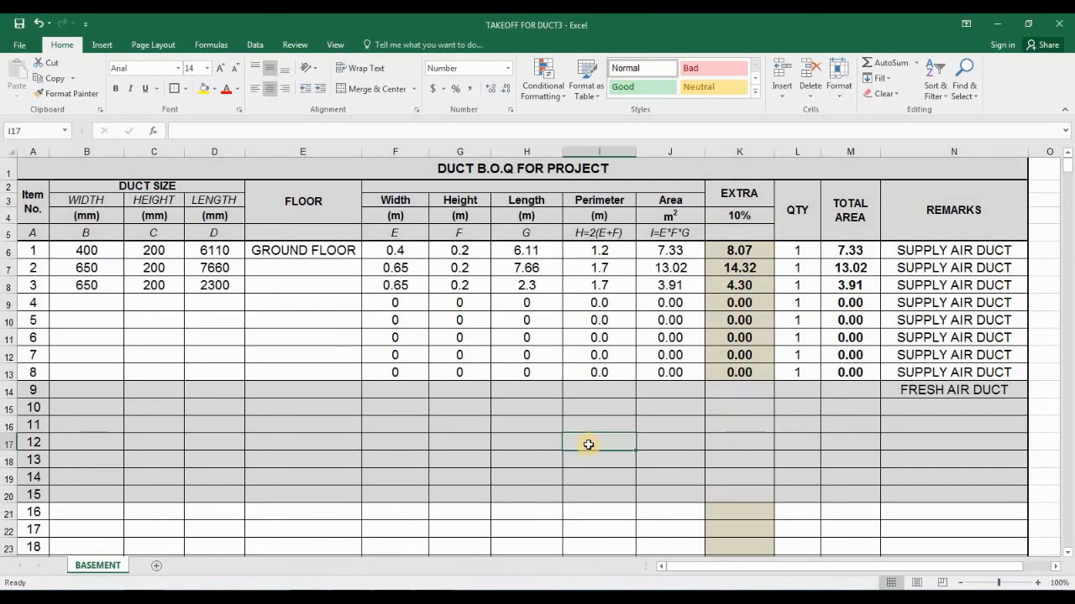